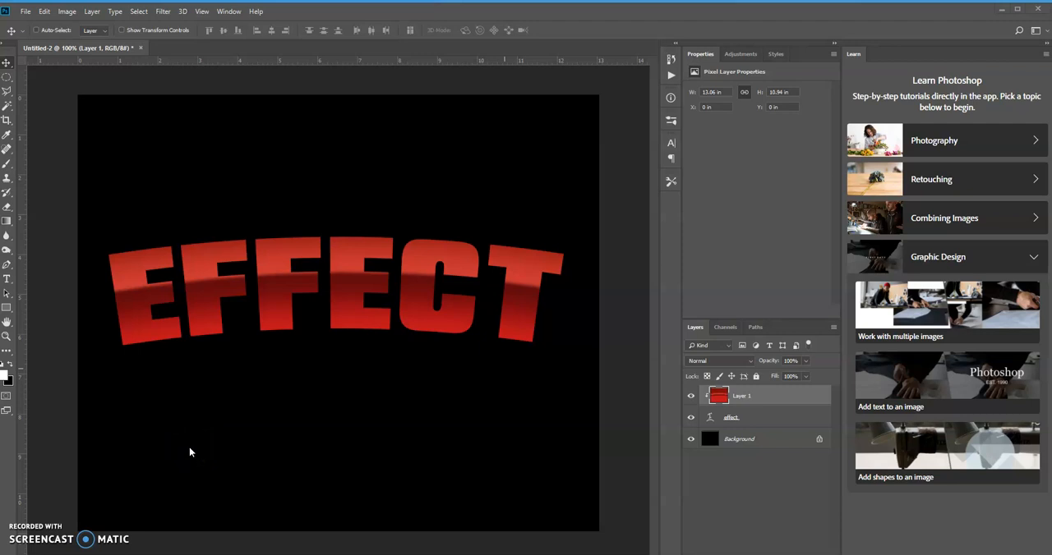
mouse_move(415, 337)
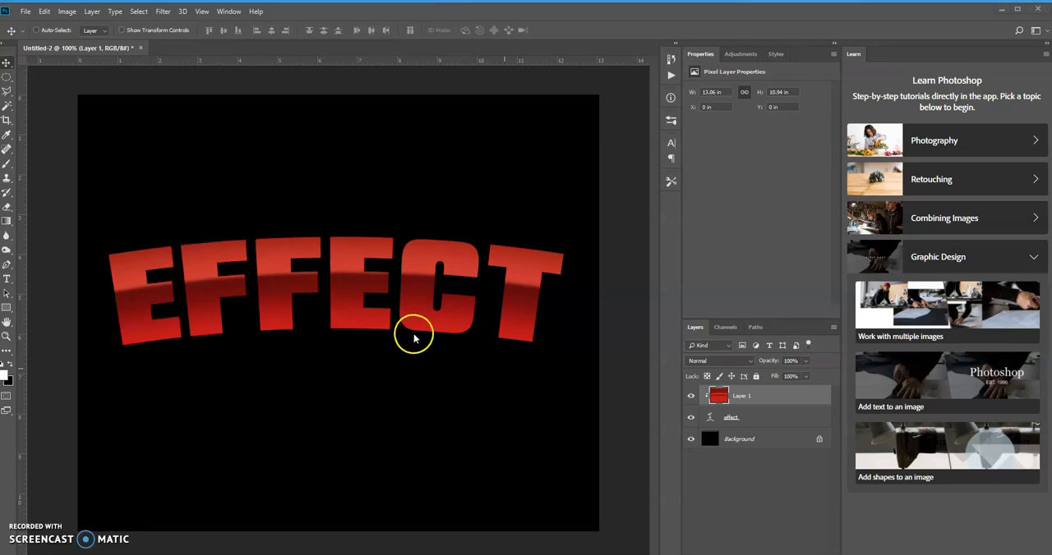
mouse_move(281, 330)
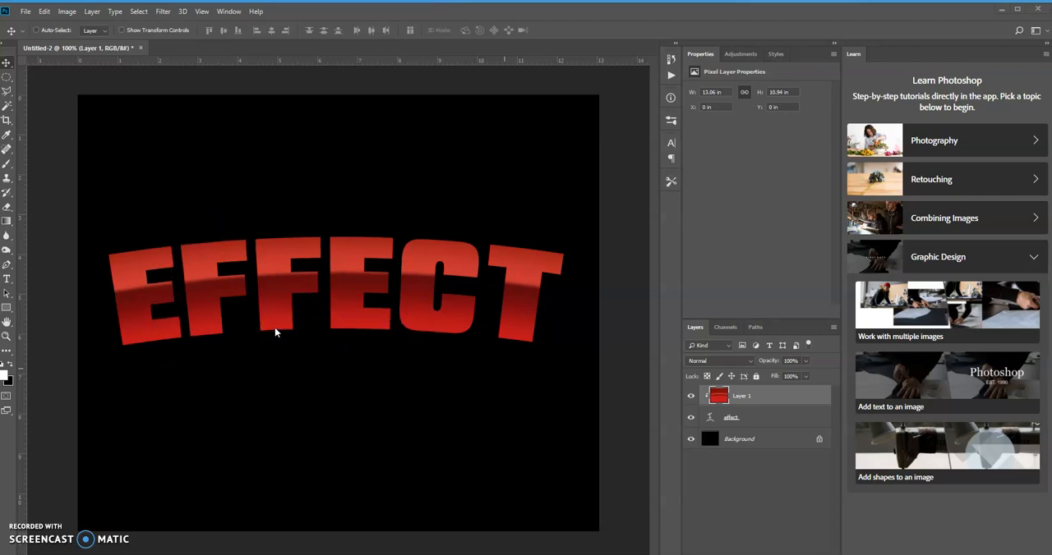
mouse_move(251, 322)
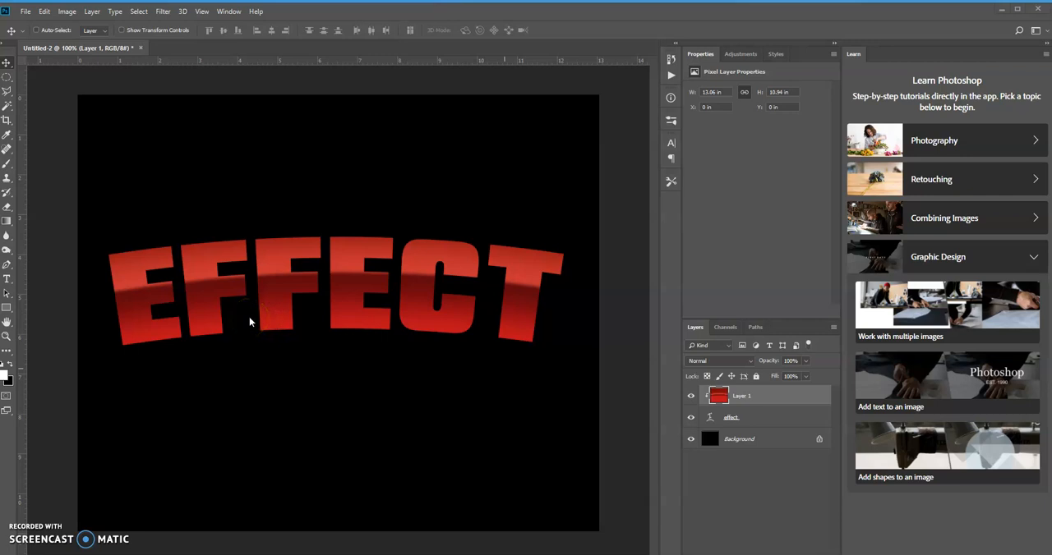
mouse_move(549, 241)
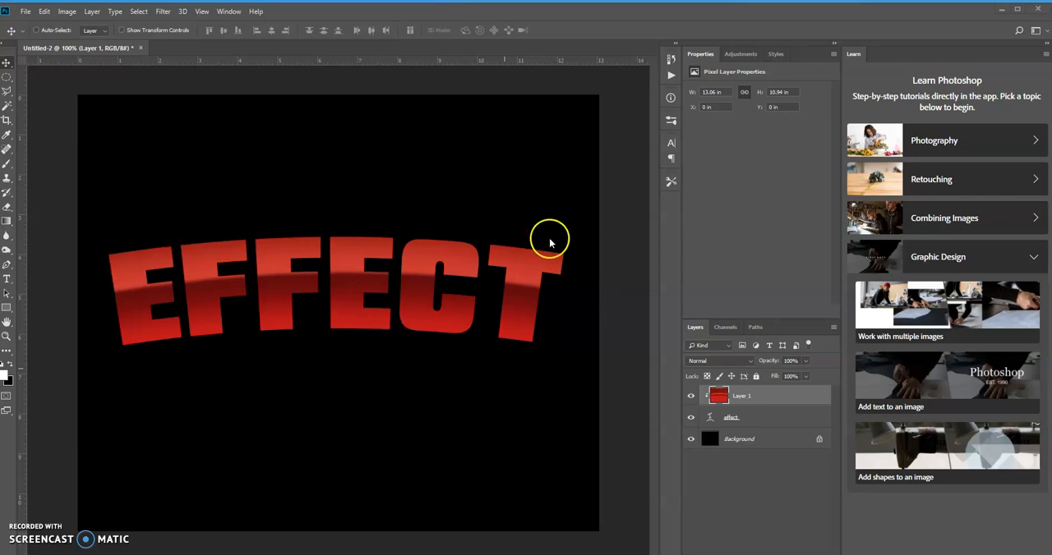
mouse_move(446, 253)
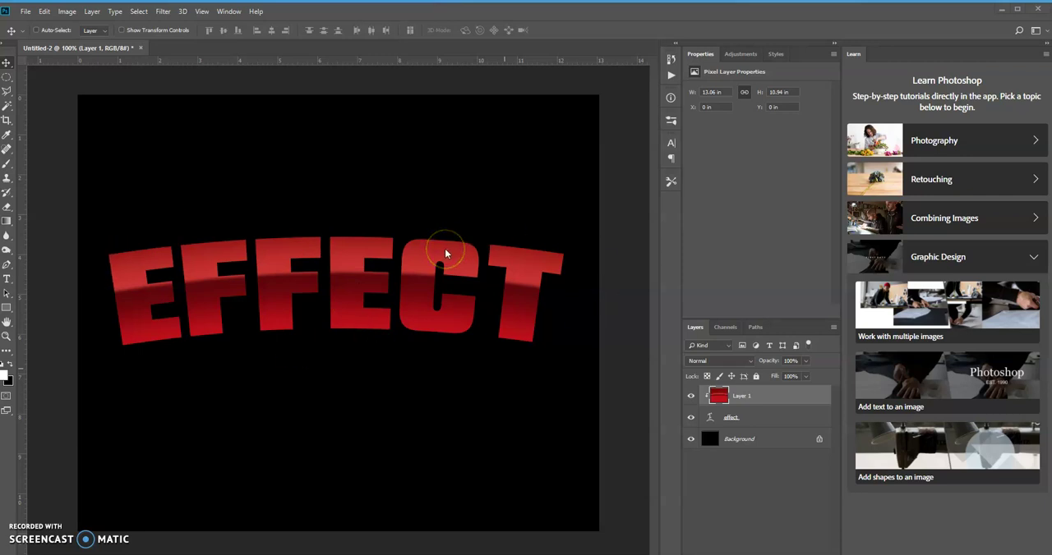
mouse_move(200, 68)
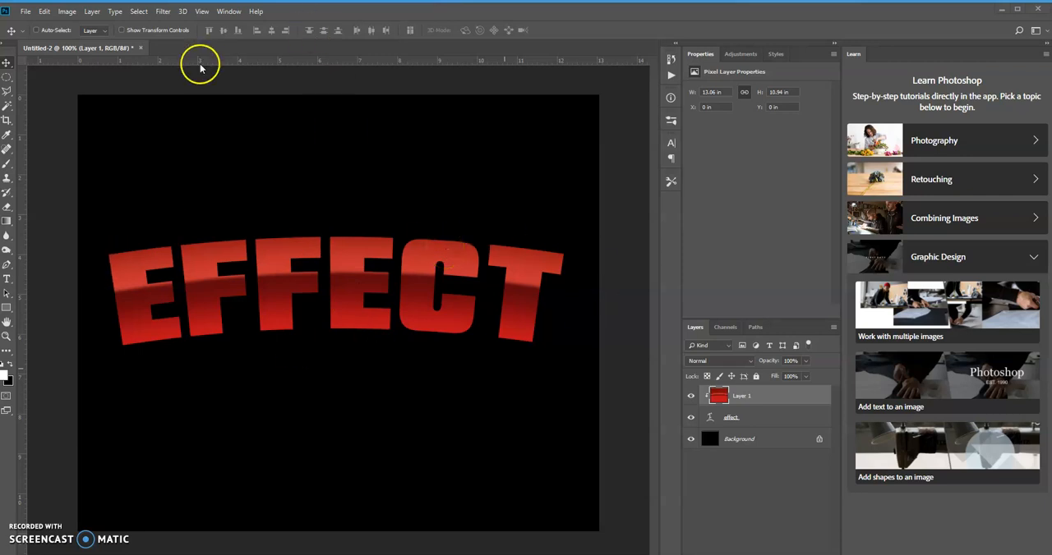
Create a new blank white document, Untitled-3, from File > New
left_click(26, 11)
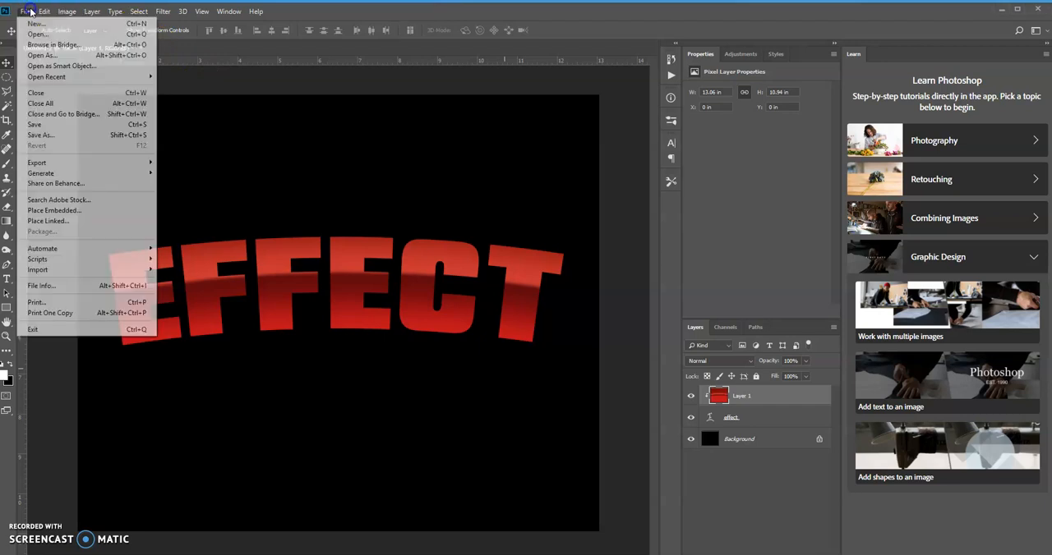
mouse_move(36, 23)
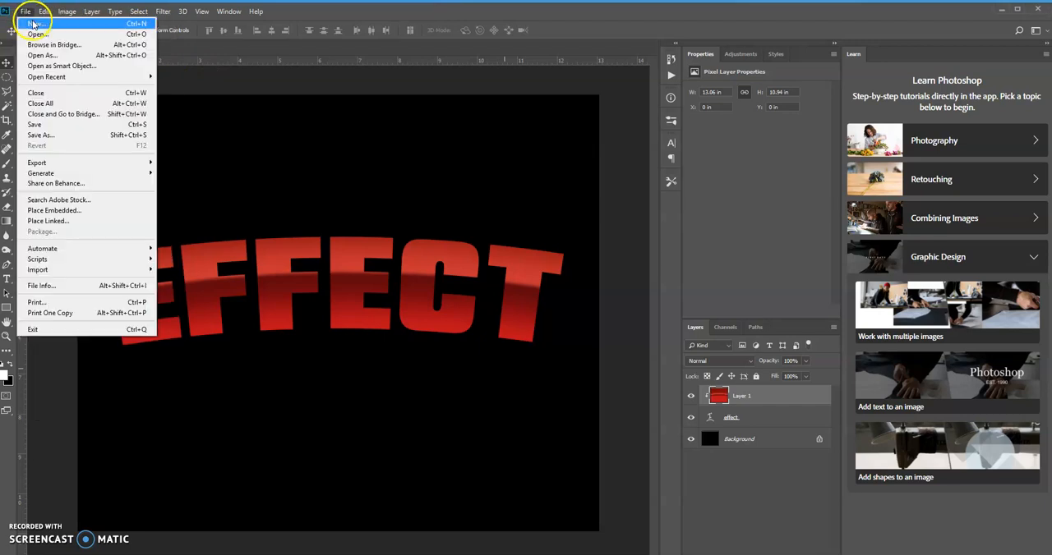
left_click(36, 23)
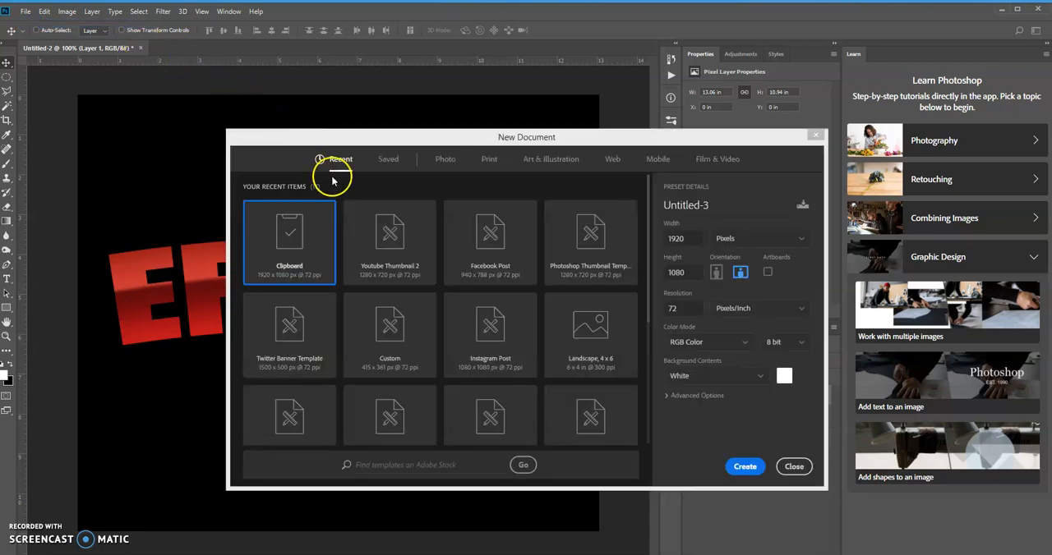
left_click(489, 238)
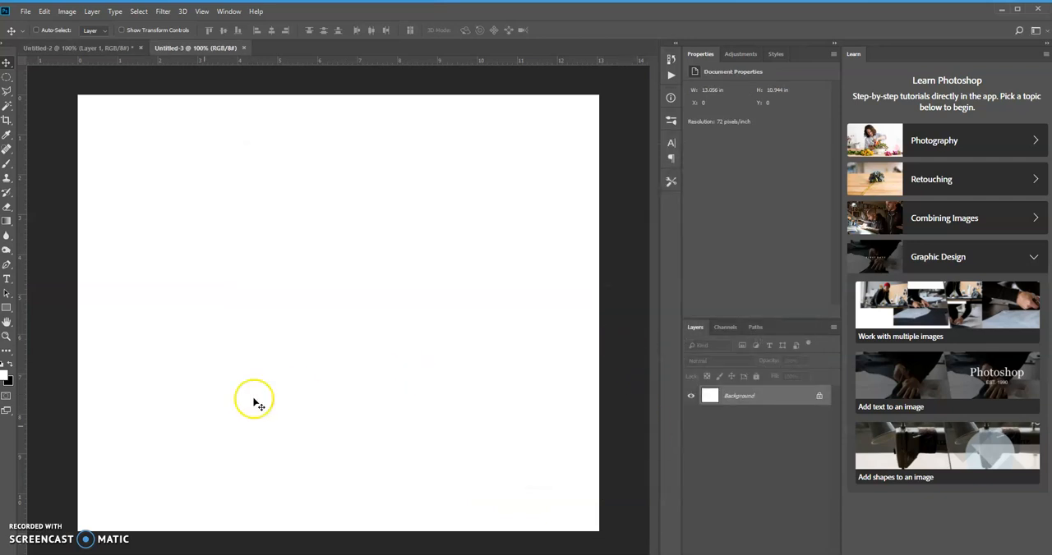
mouse_move(92, 333)
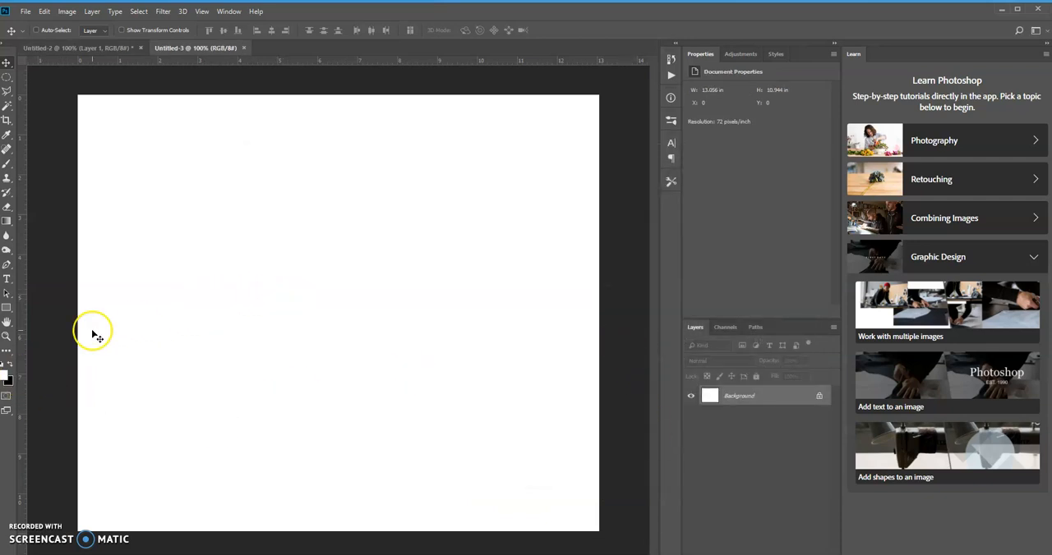
mouse_move(285, 380)
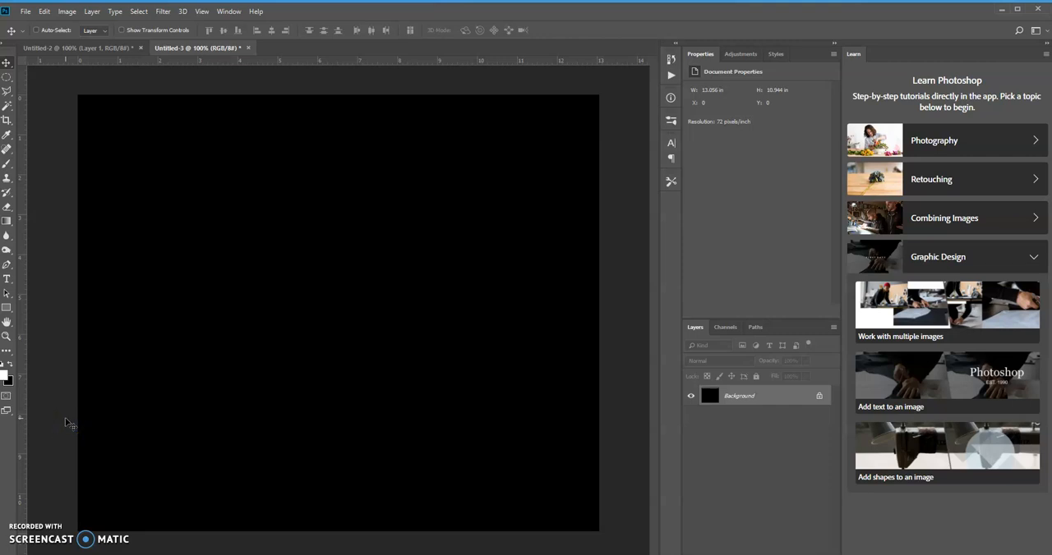
mouse_move(773, 333)
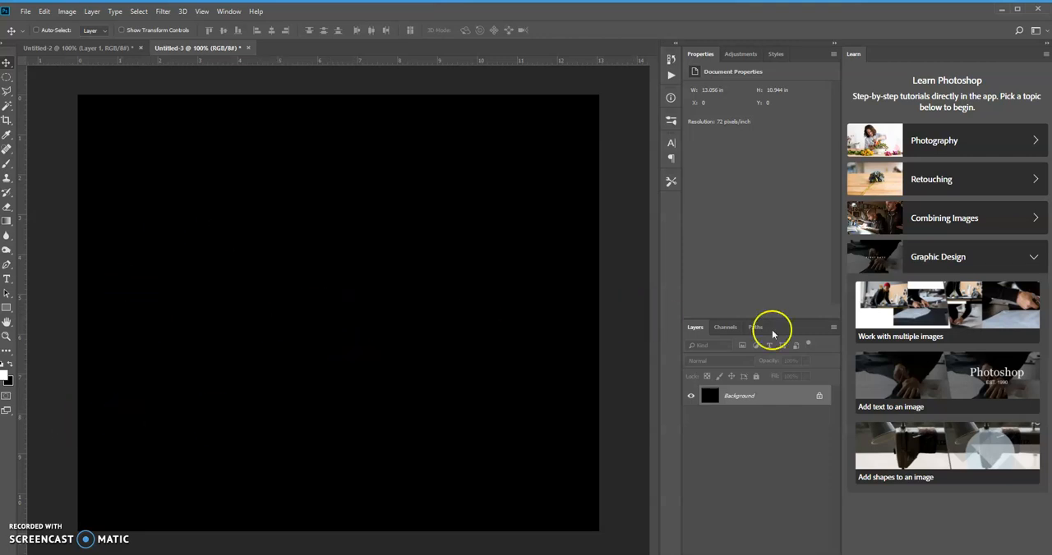
Double-click the black Background layer to convert it into Layer 0
double_click(739, 396)
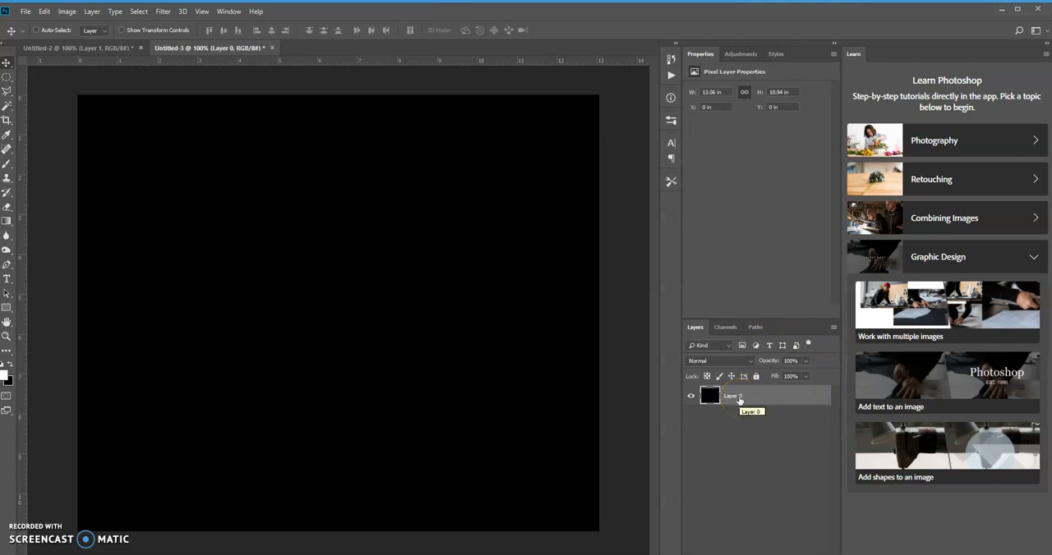
Type 'EFFECT' on the canvas with the Horizontal Type tool and commit it
left_click(7, 279)
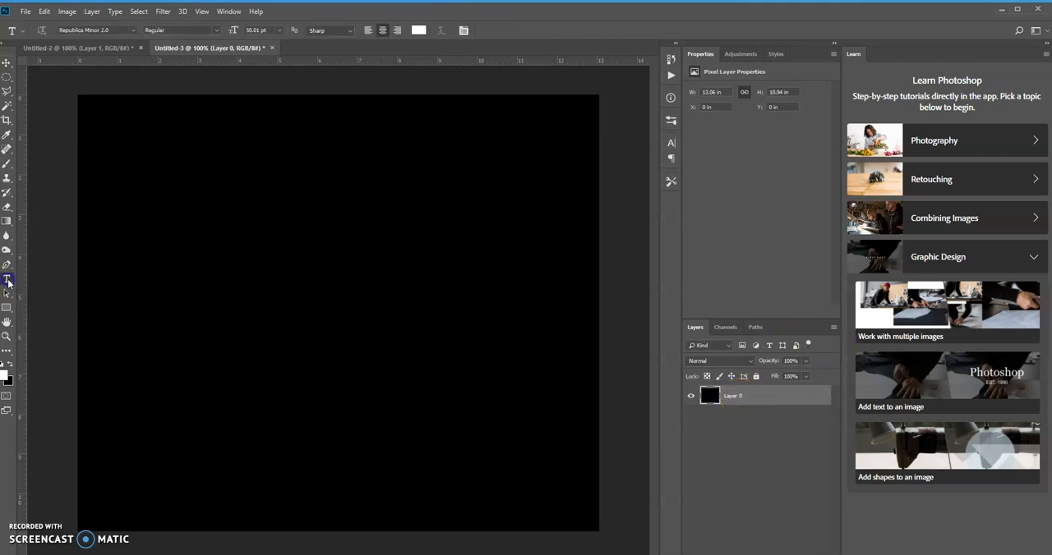
mouse_move(195, 121)
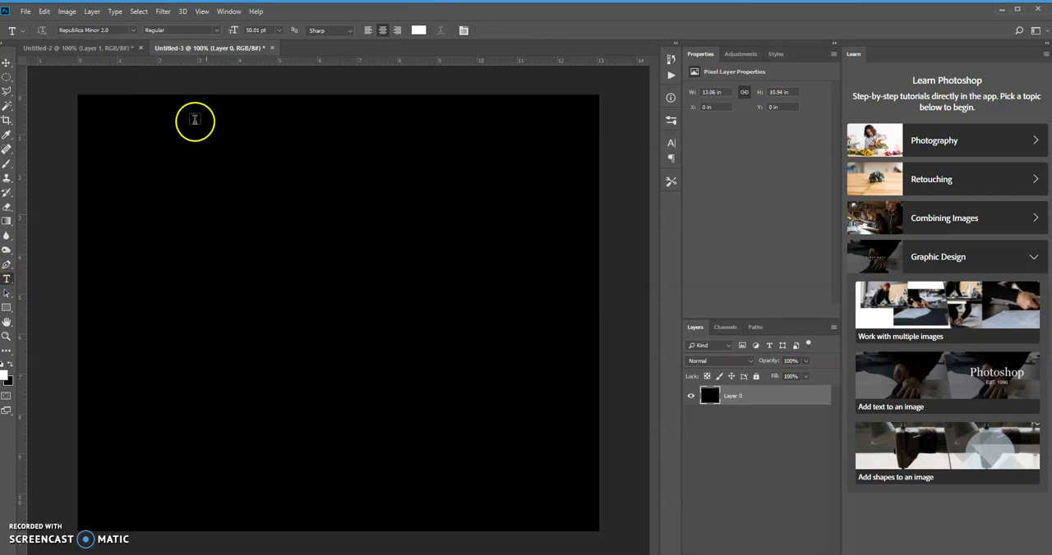
left_click(212, 275)
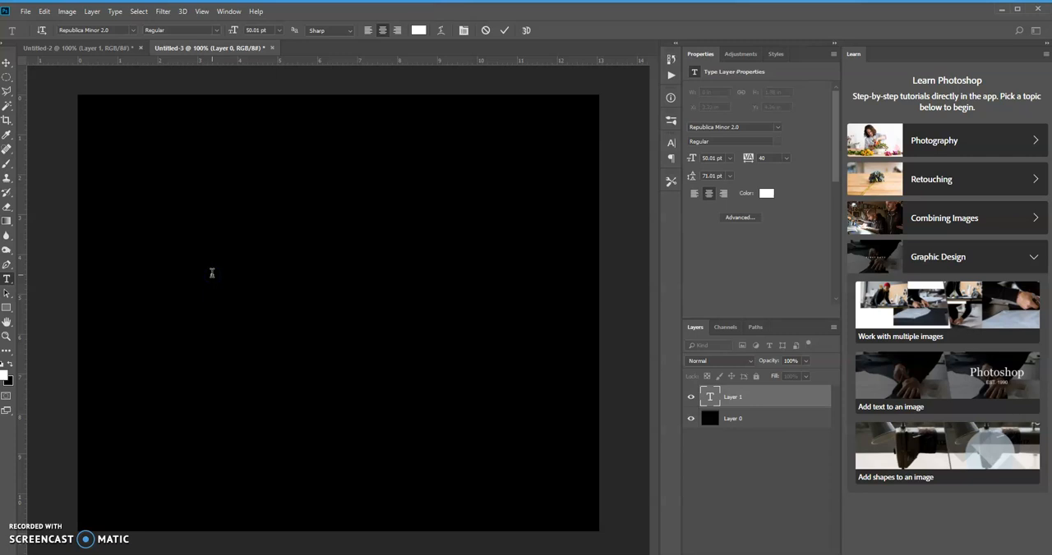
type("EFFECT")
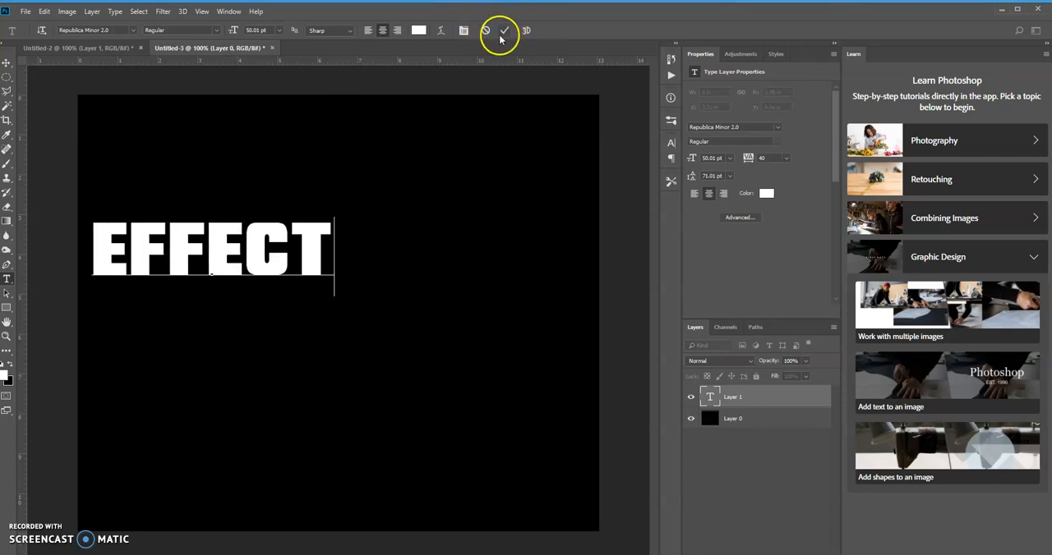
left_click(504, 31)
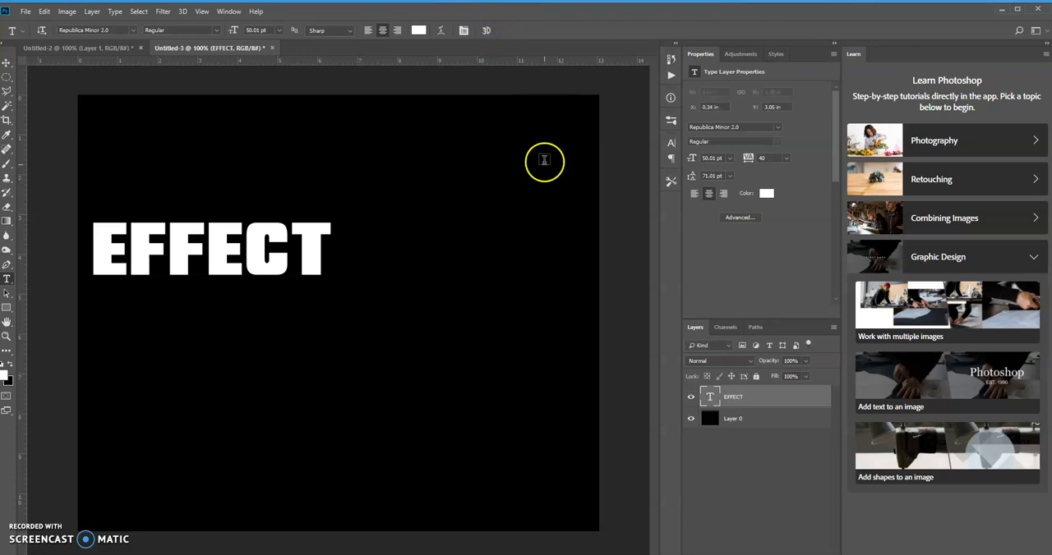
mouse_move(318, 237)
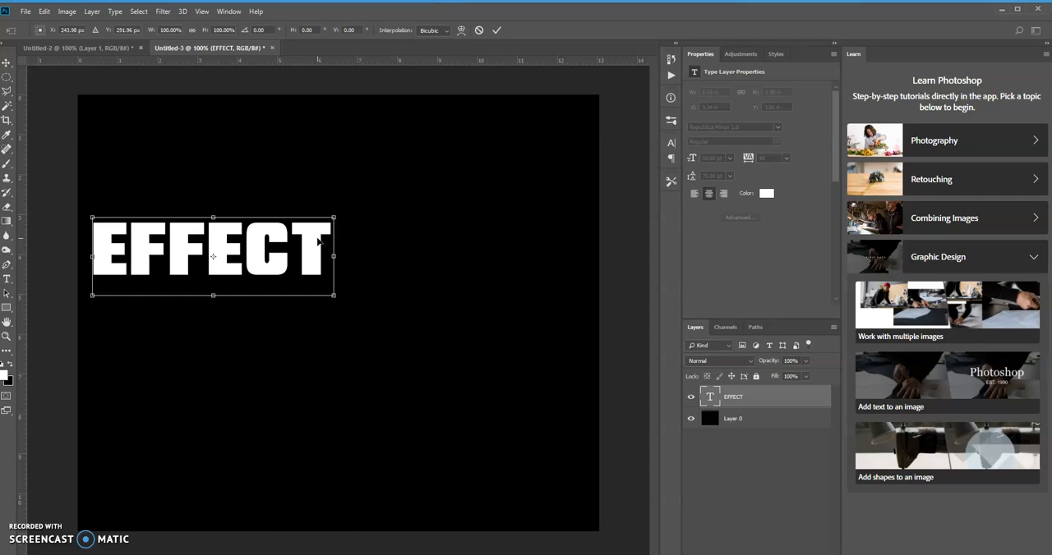
mouse_move(337, 287)
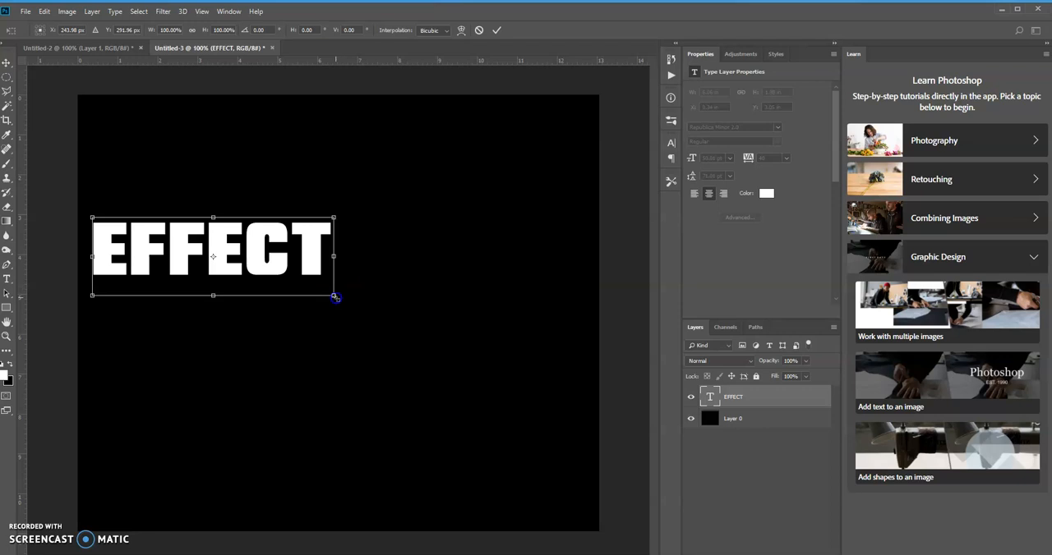
Scale the EFFECT text to roughly double size, spanning most of the canvas width
left_click_drag(336, 297, 453, 336)
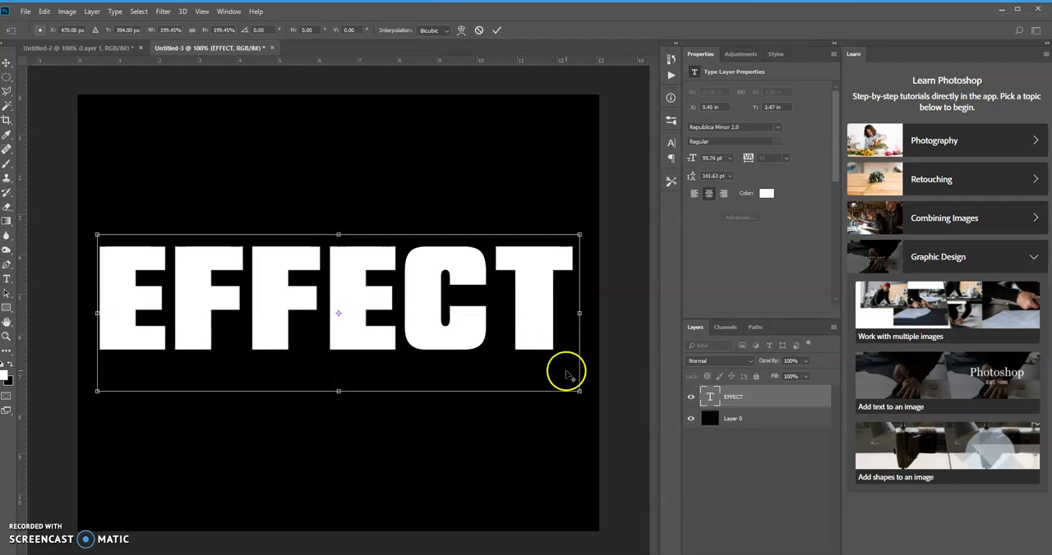
left_click_drag(579, 390, 558, 384)
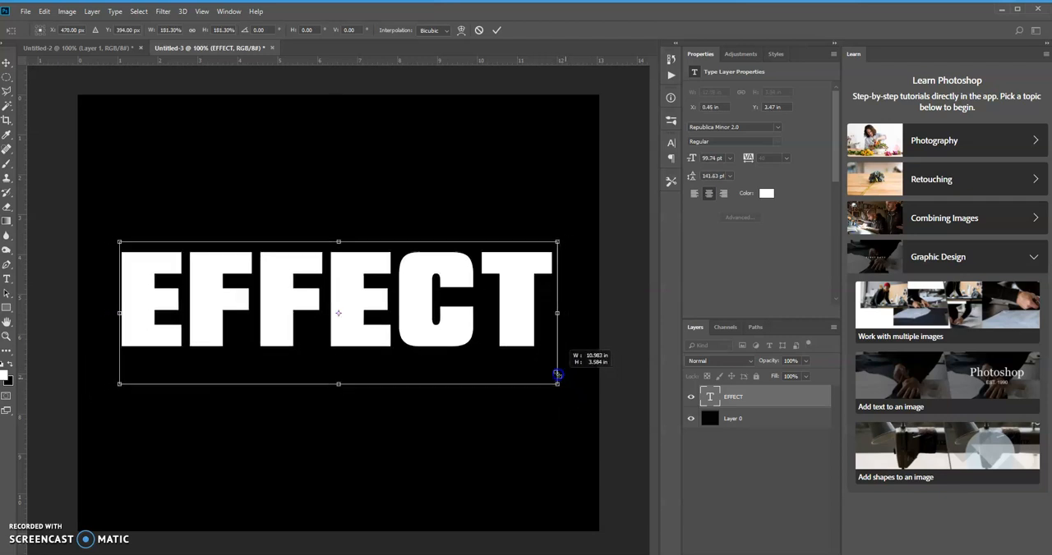
left_click_drag(557, 382, 549, 381)
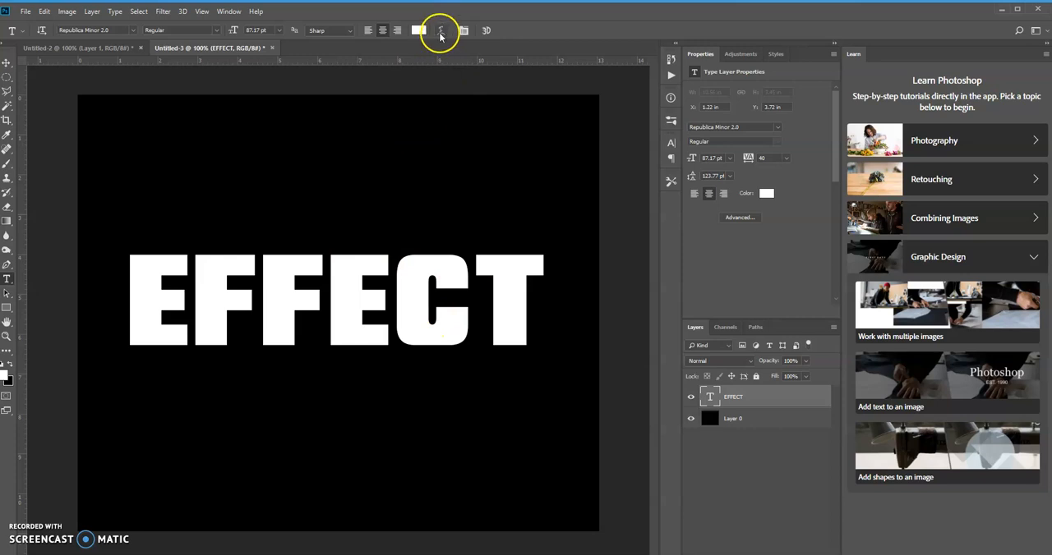
mouse_move(441, 29)
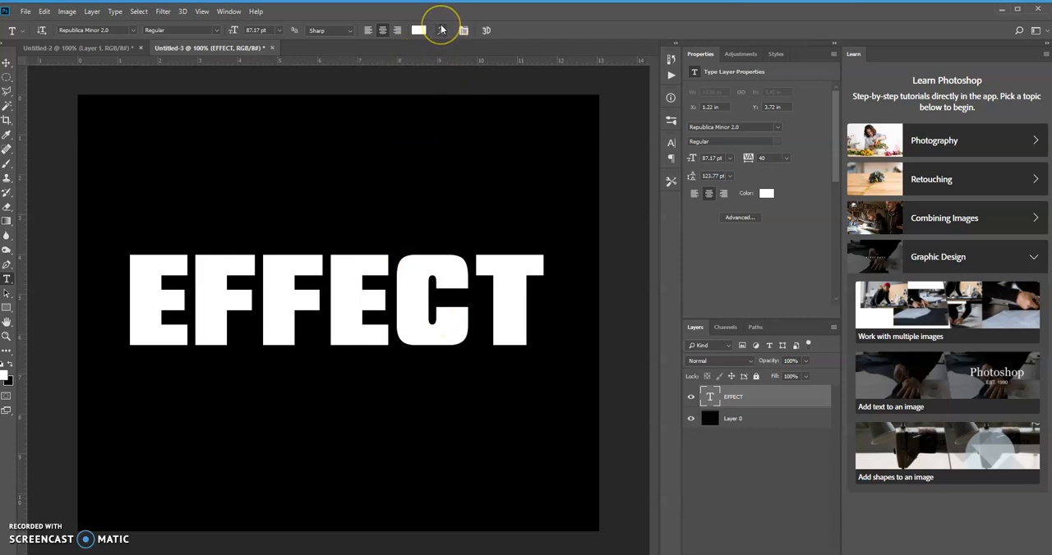
mouse_move(442, 30)
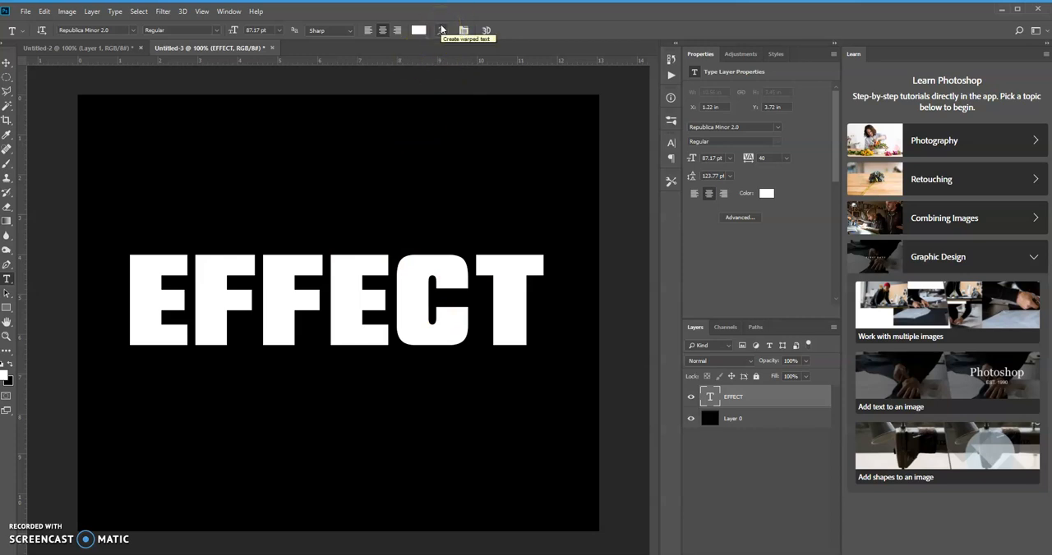
mouse_move(665, 384)
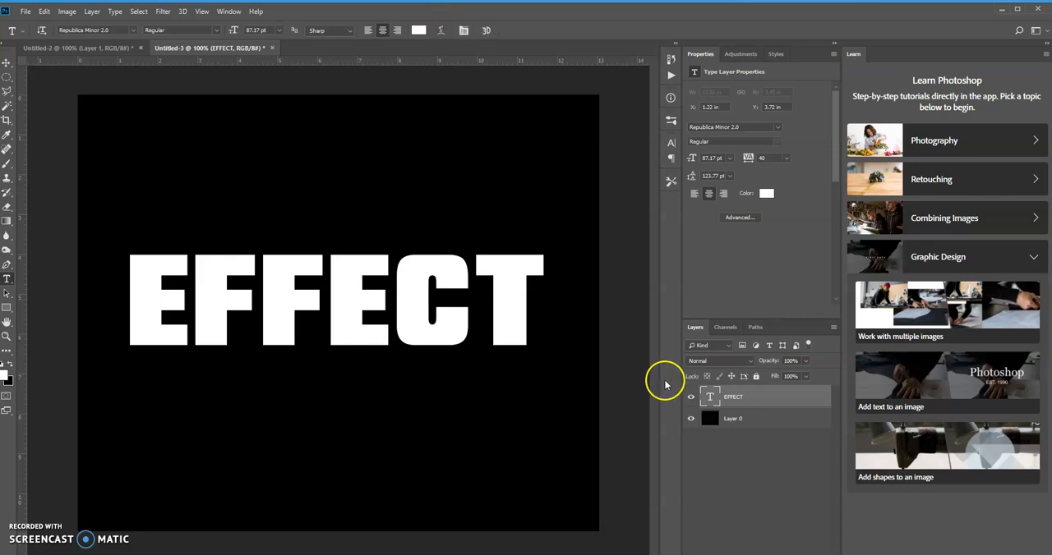
mouse_move(402, 22)
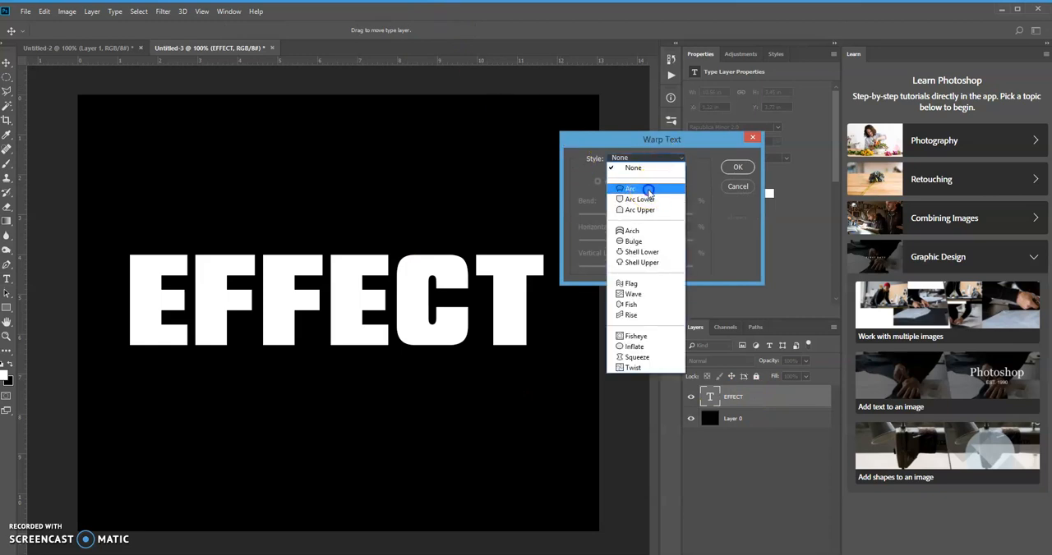
Warp the EFFECT text with Arc style at 20 bend and select its layer
left_click(630, 188)
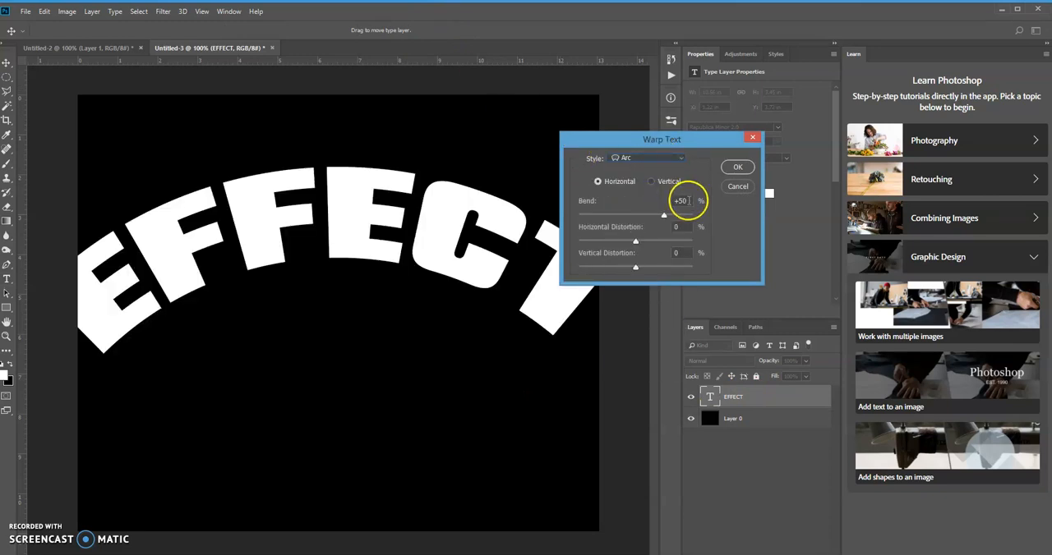
triple_click(680, 200)
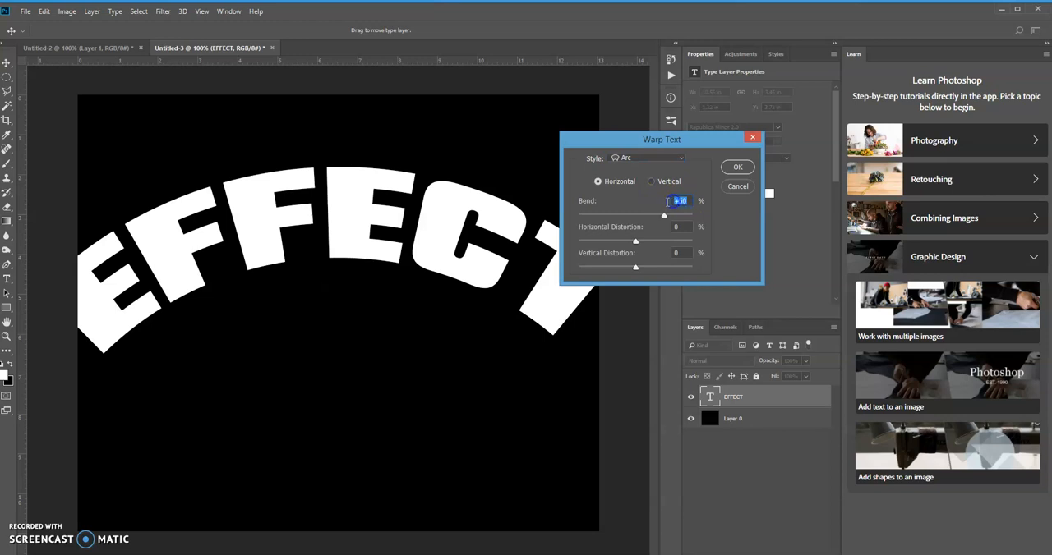
type("20")
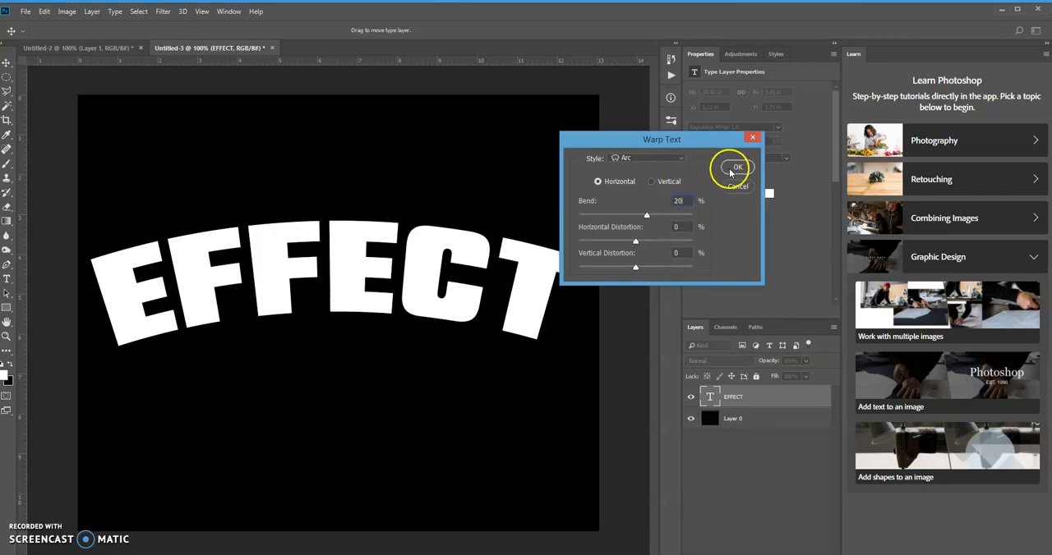
mouse_move(692, 272)
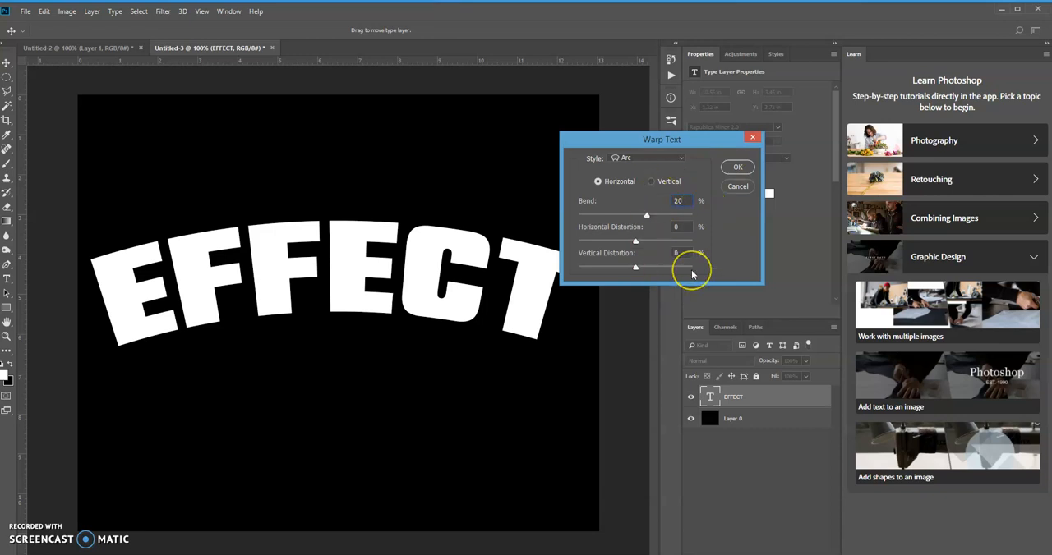
mouse_move(737, 167)
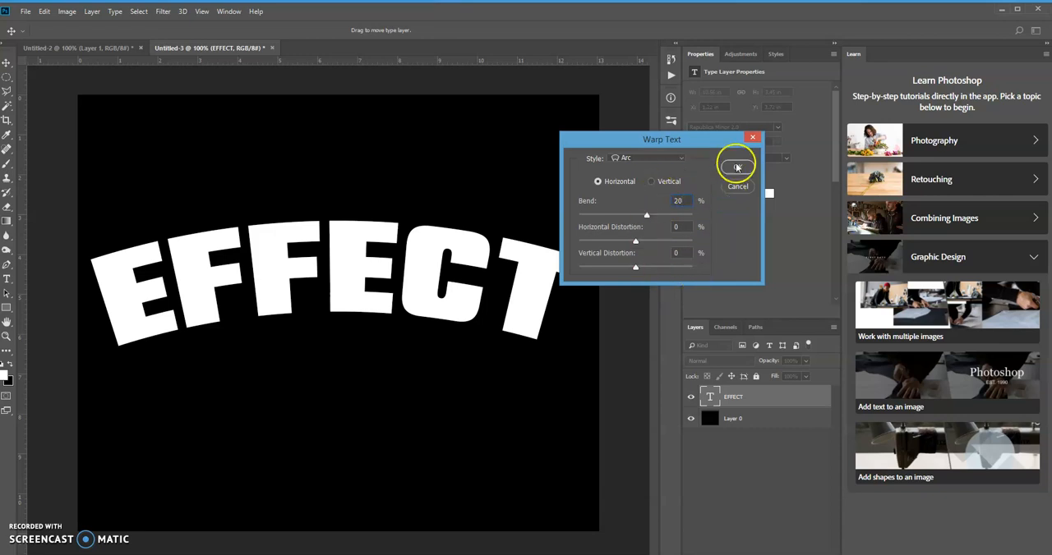
left_click(733, 168)
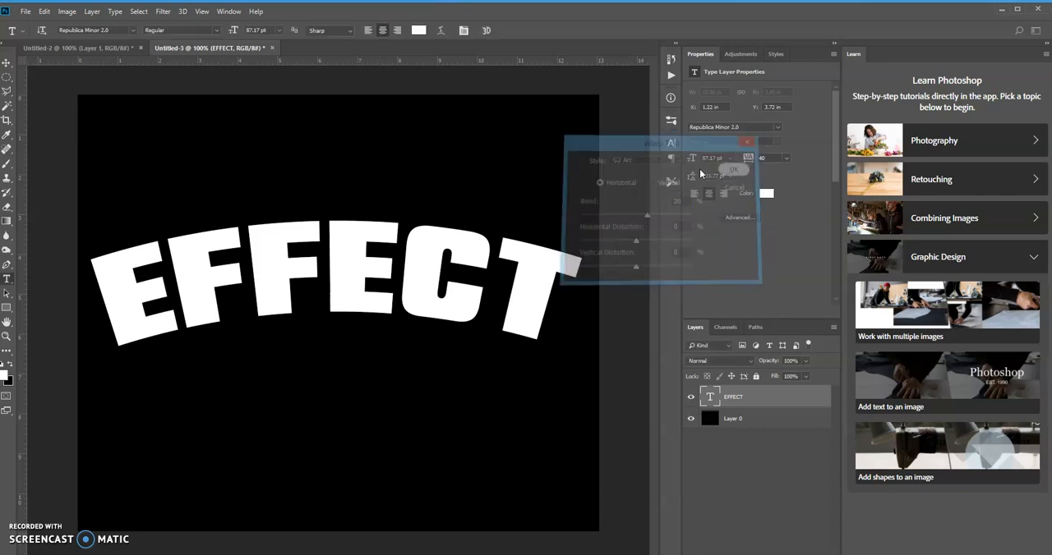
left_click(731, 169)
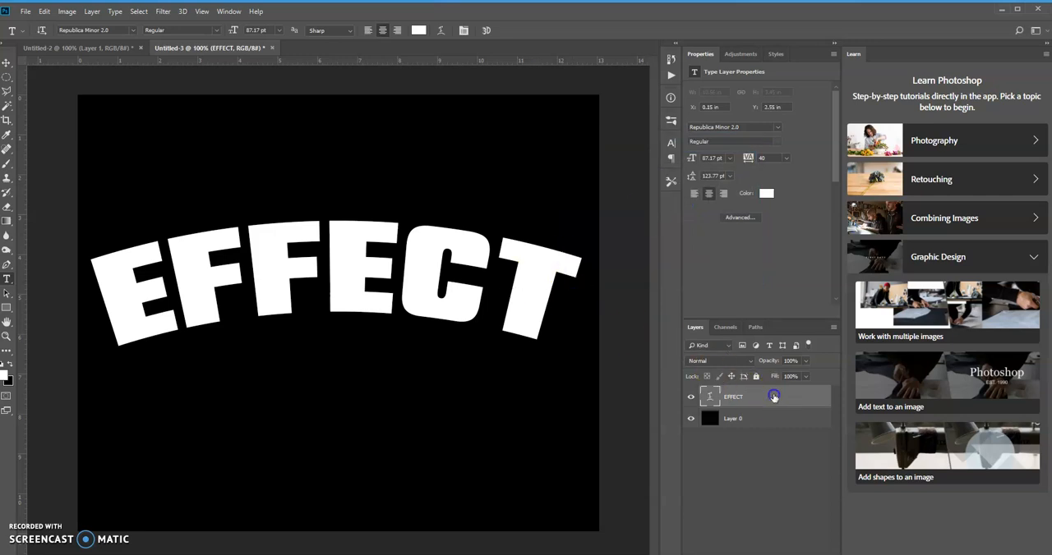
mouse_move(764, 437)
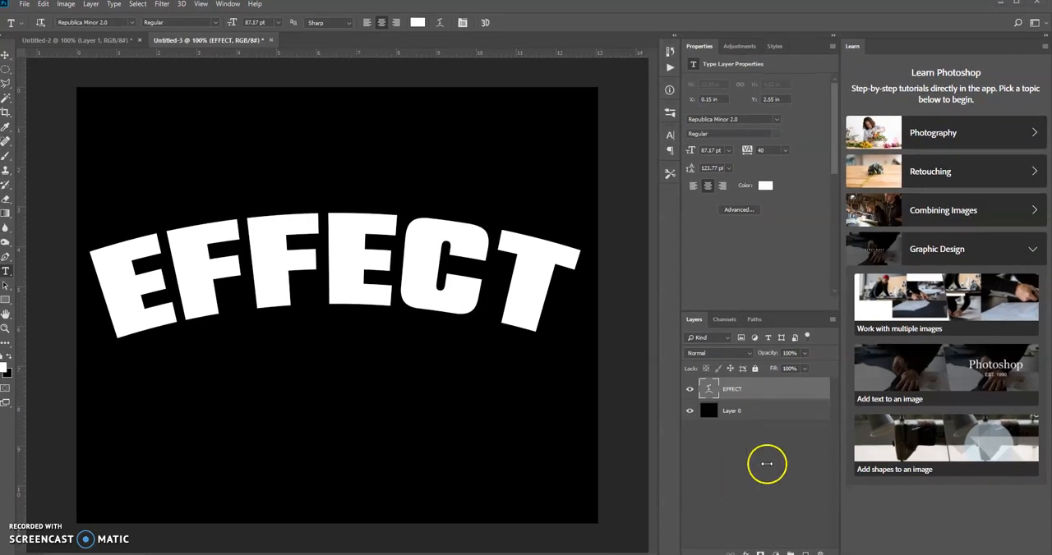
mouse_move(761, 401)
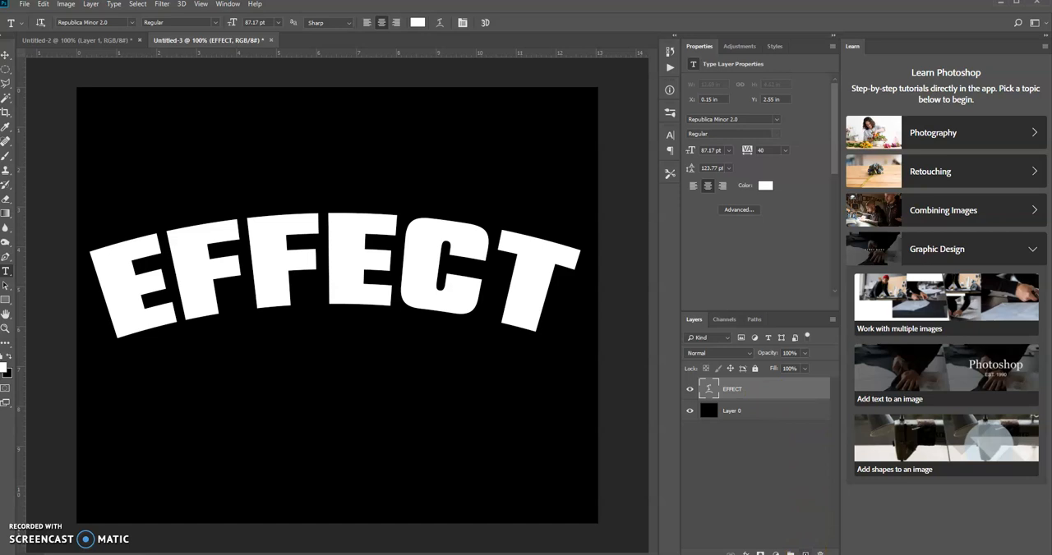
Add Layer 1 above the text and make it a clipping mask on EFFECT
left_click(804, 552)
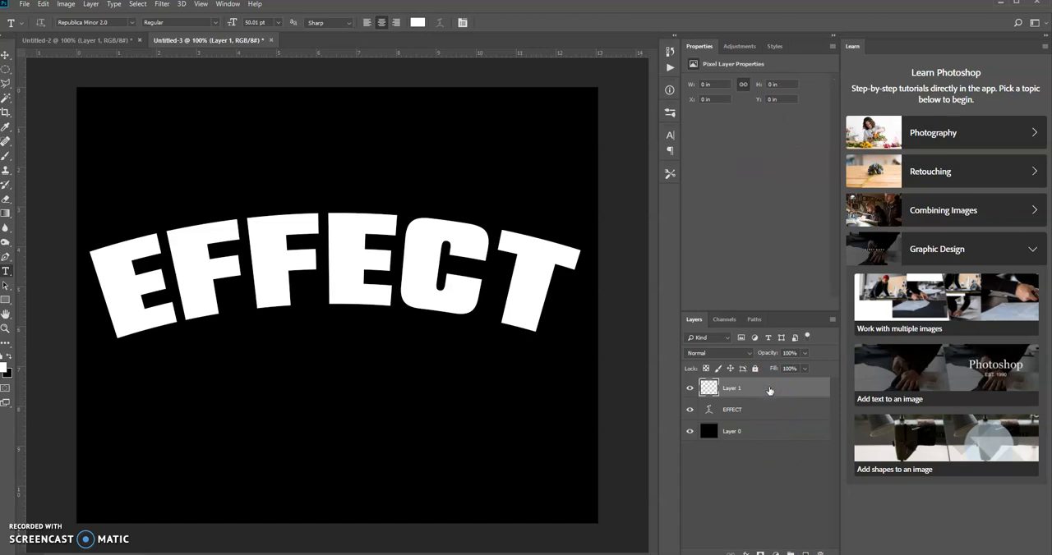
mouse_move(737, 406)
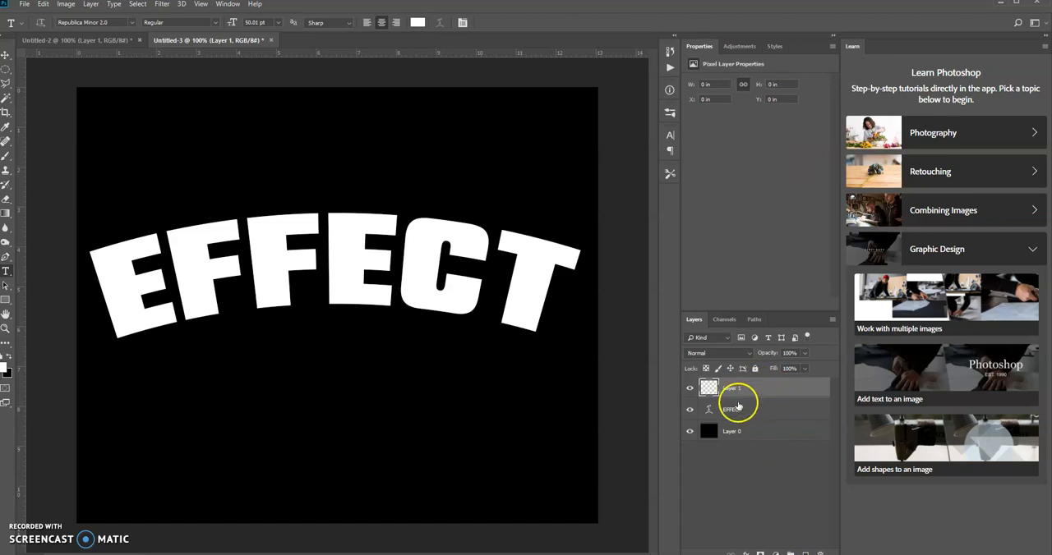
left_click(735, 387)
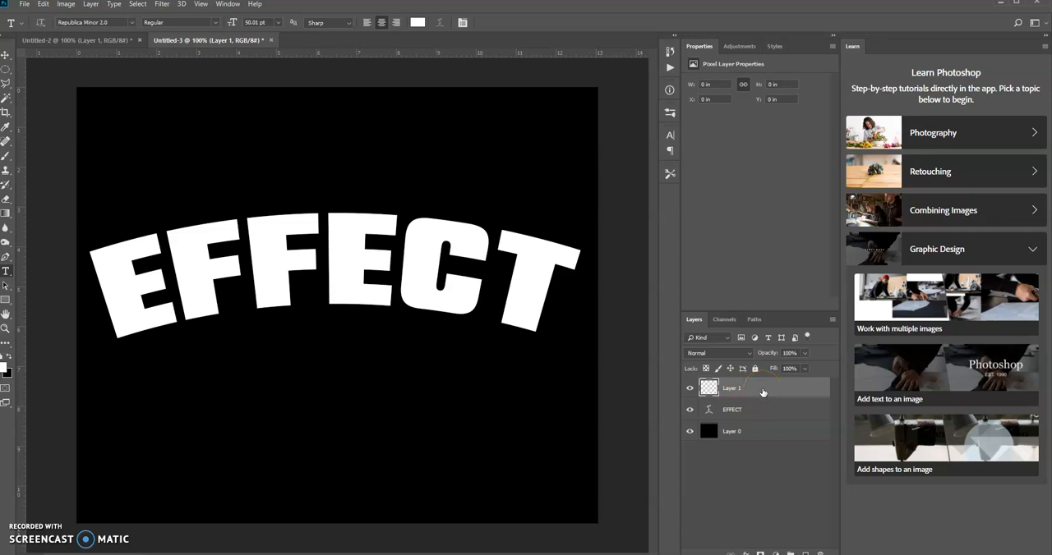
right_click(731, 388)
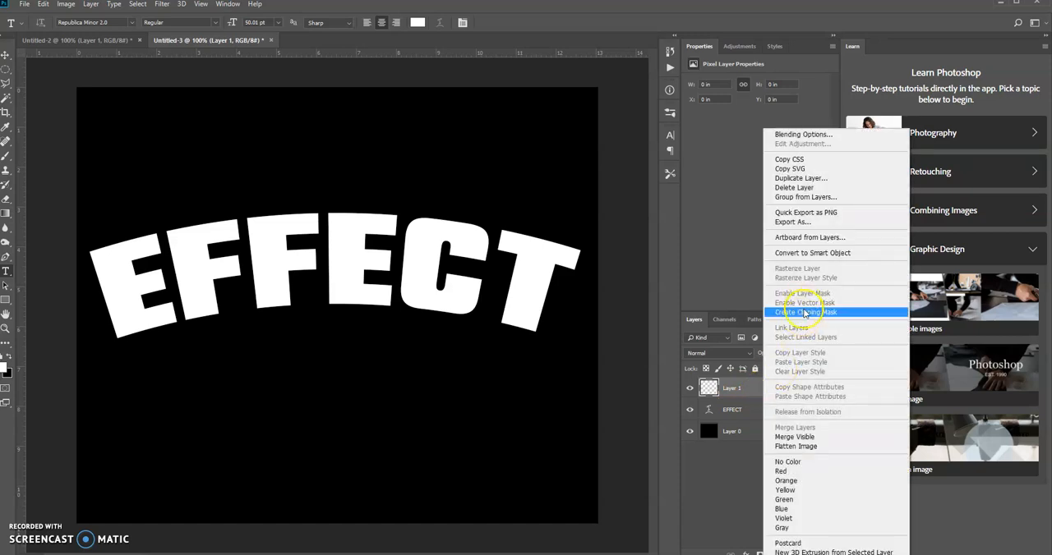
left_click(804, 312)
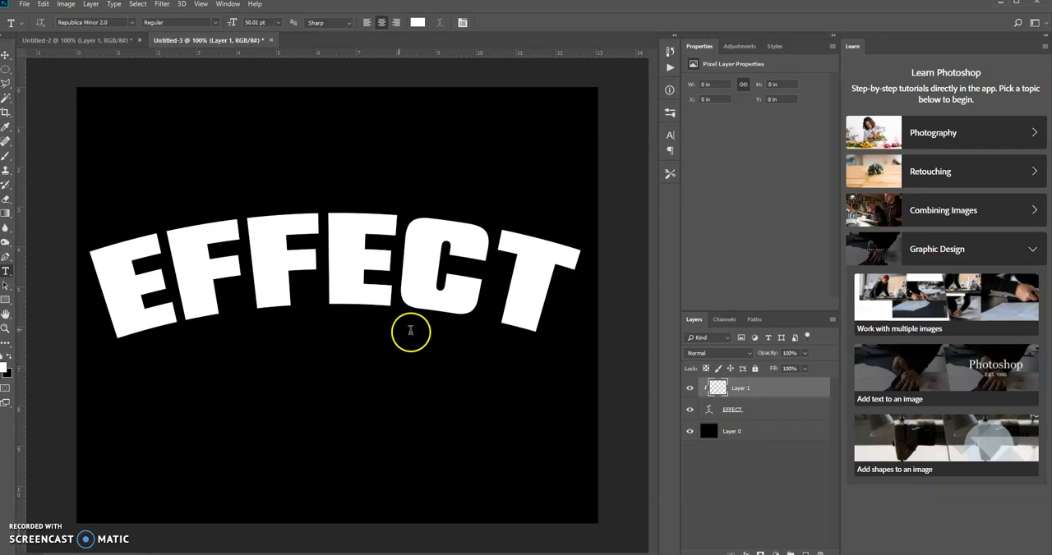
mouse_move(20, 298)
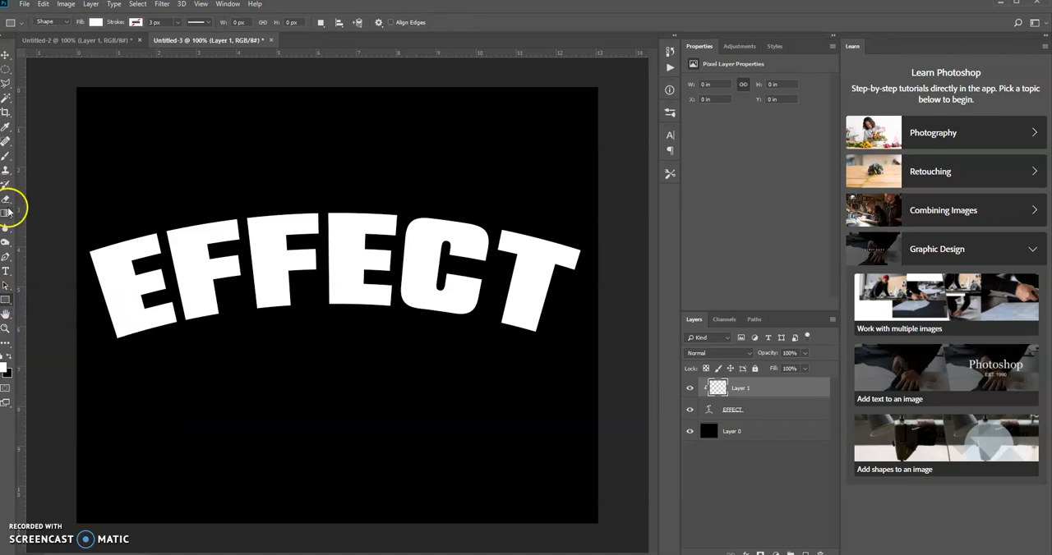
Choose the Gradient tool in Linear mode and confirm a dark-to-bright red gradient
left_click(6, 212)
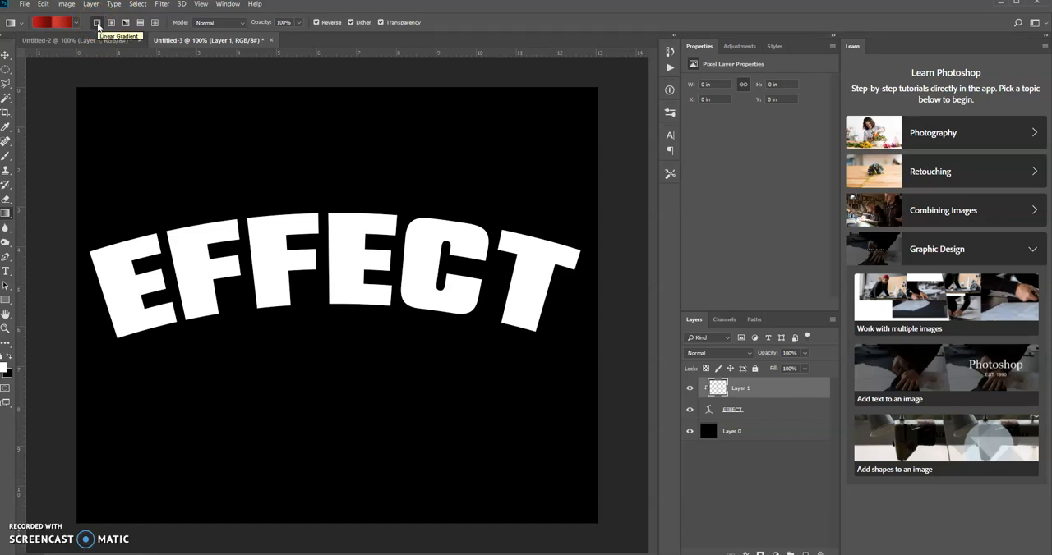
left_click(51, 22)
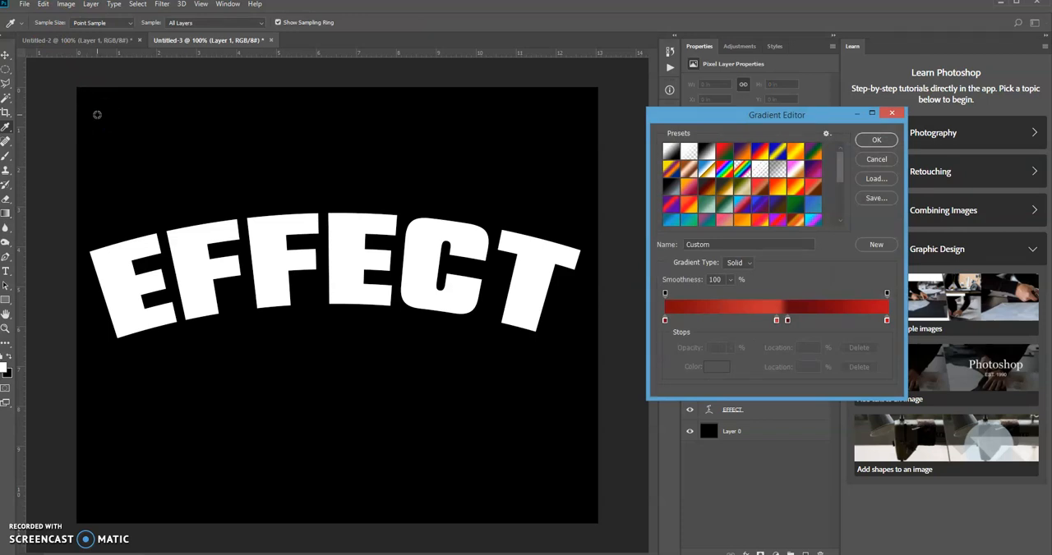
mouse_move(342, 160)
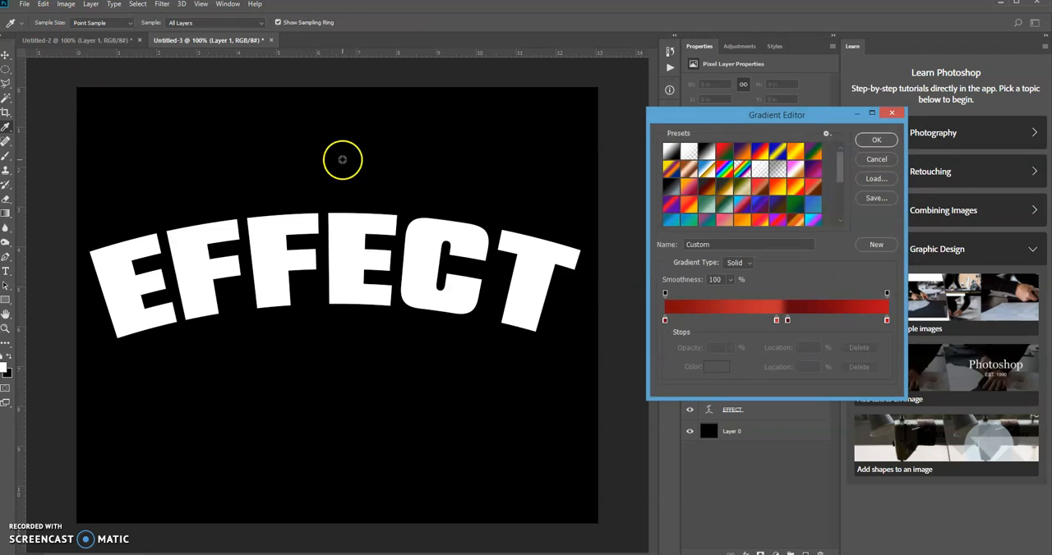
mouse_move(799, 240)
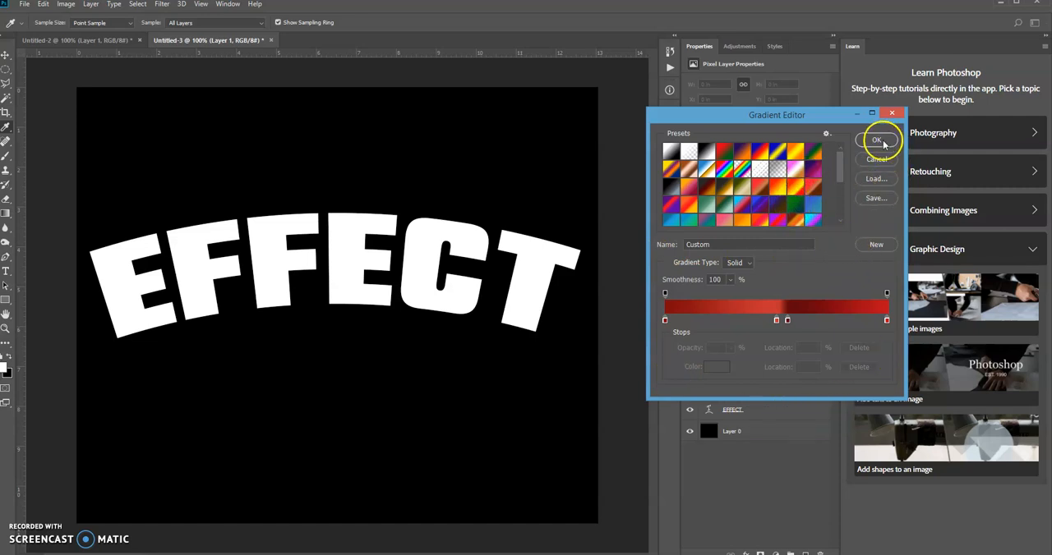
left_click(876, 141)
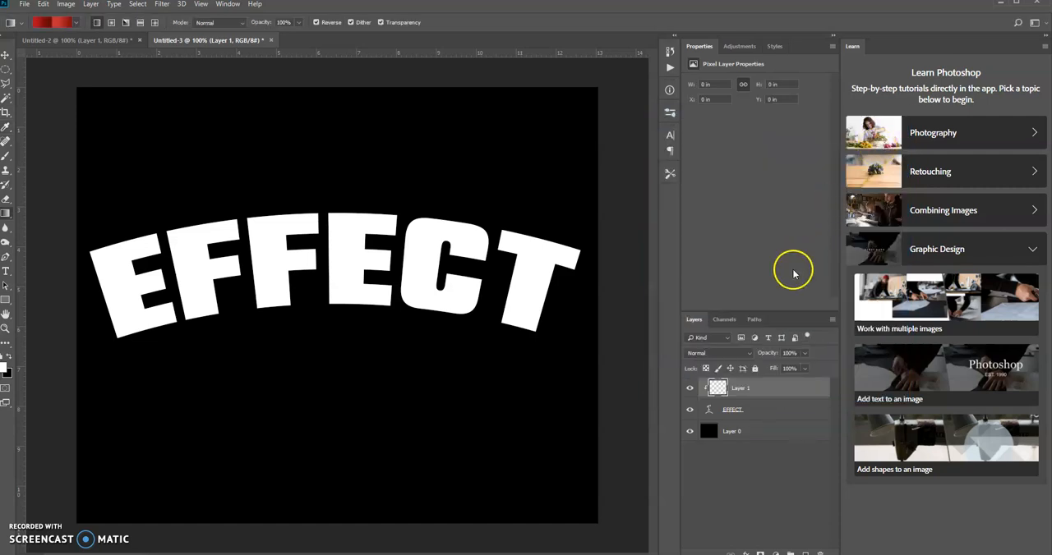
mouse_move(203, 436)
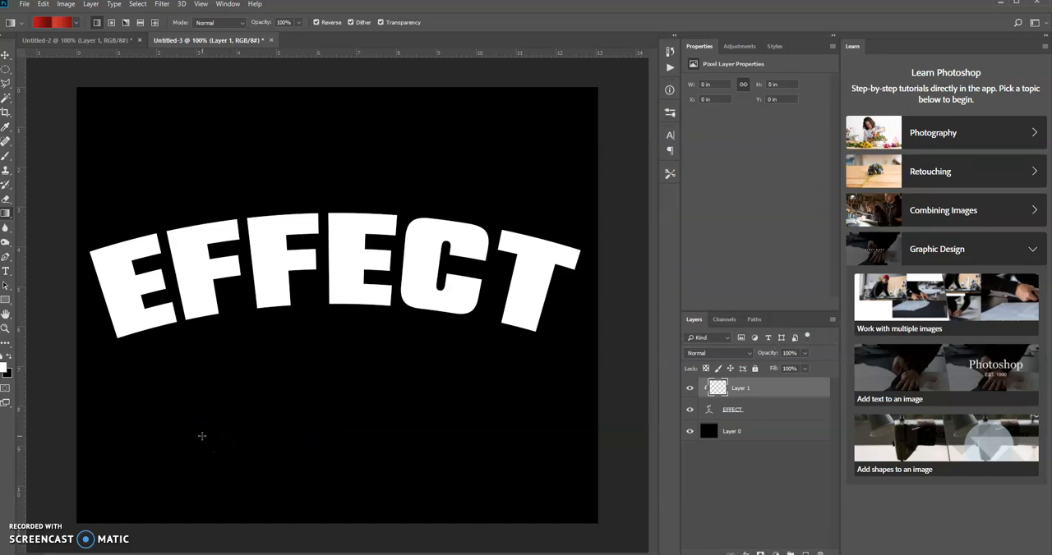
mouse_move(138, 328)
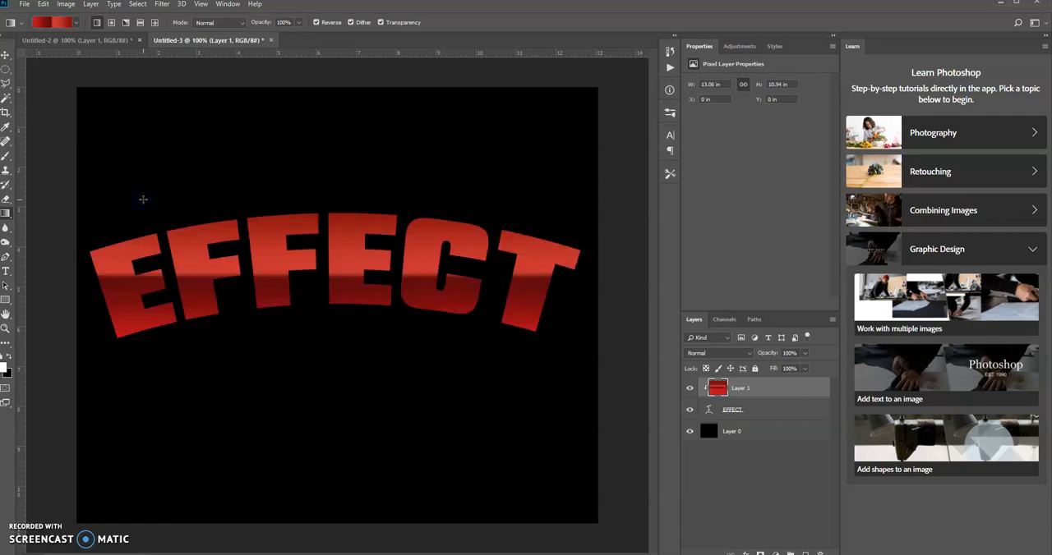
mouse_move(173, 210)
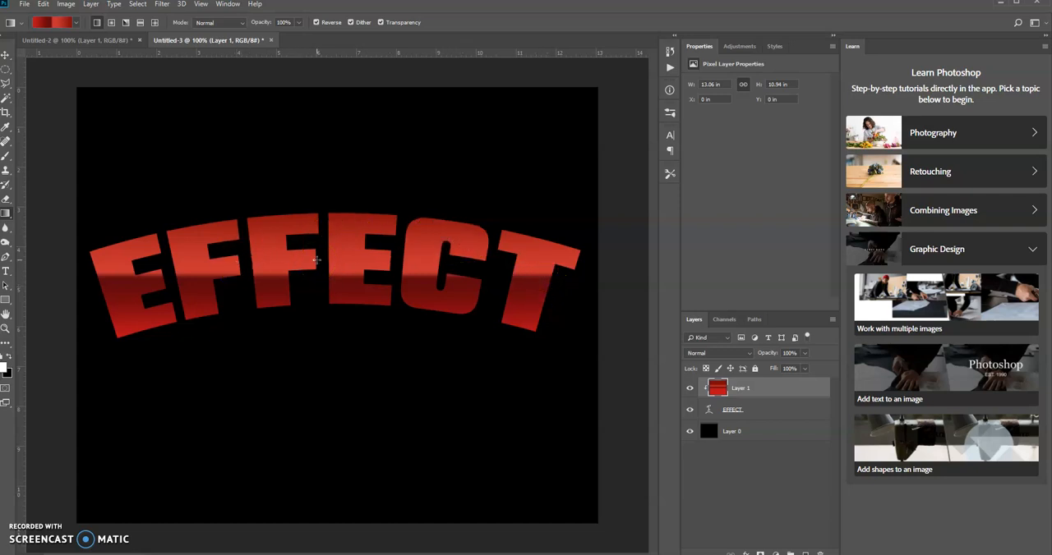
mouse_move(119, 316)
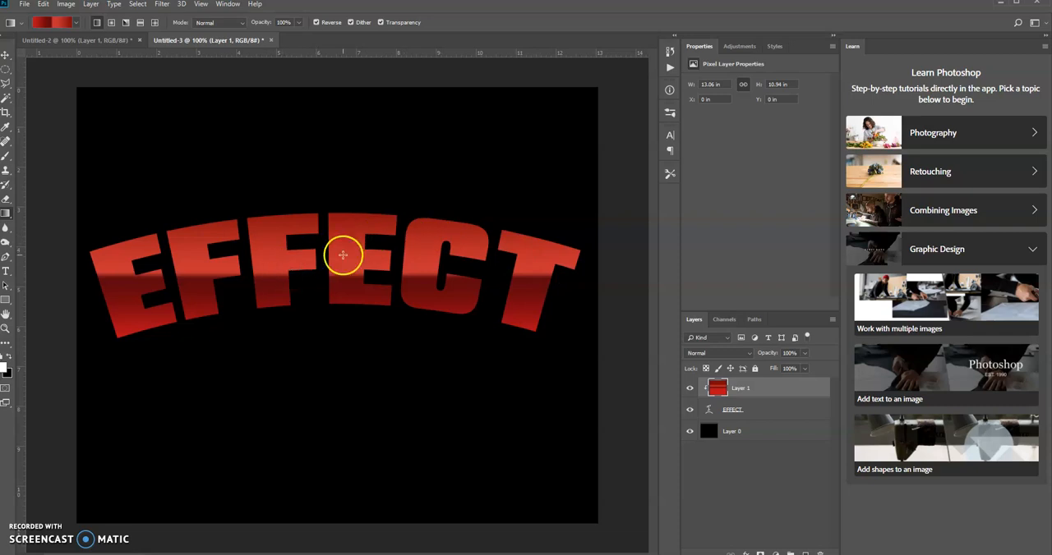
mouse_move(355, 261)
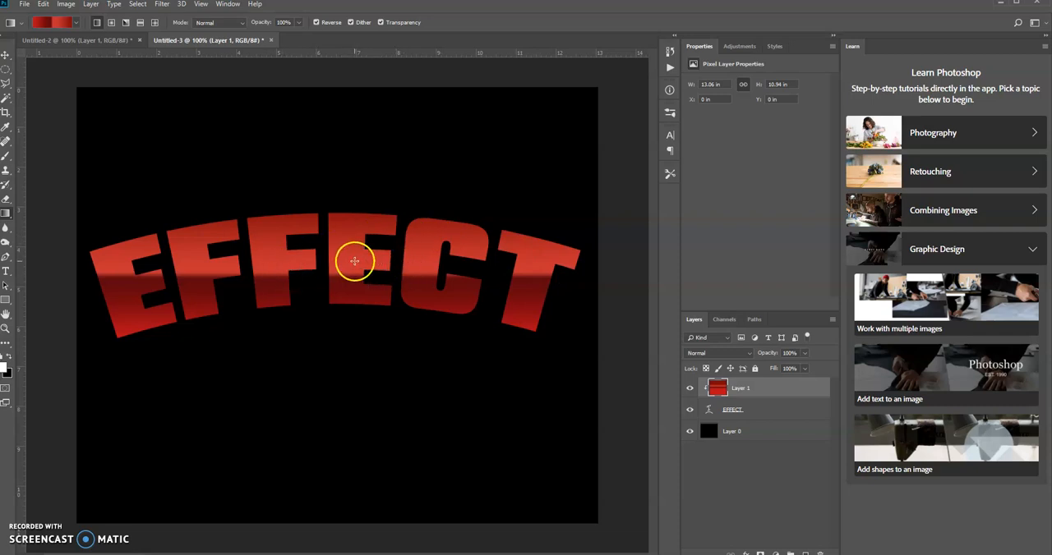
mouse_move(775, 387)
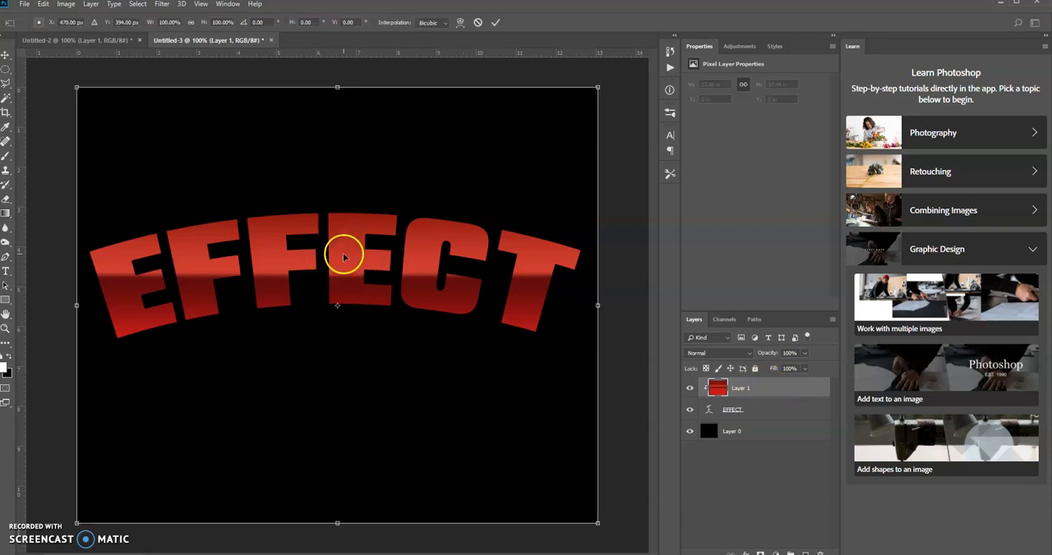
Warp the red gradient's top and middle grid lines upward to match the arch, then commit
right_click(344, 257)
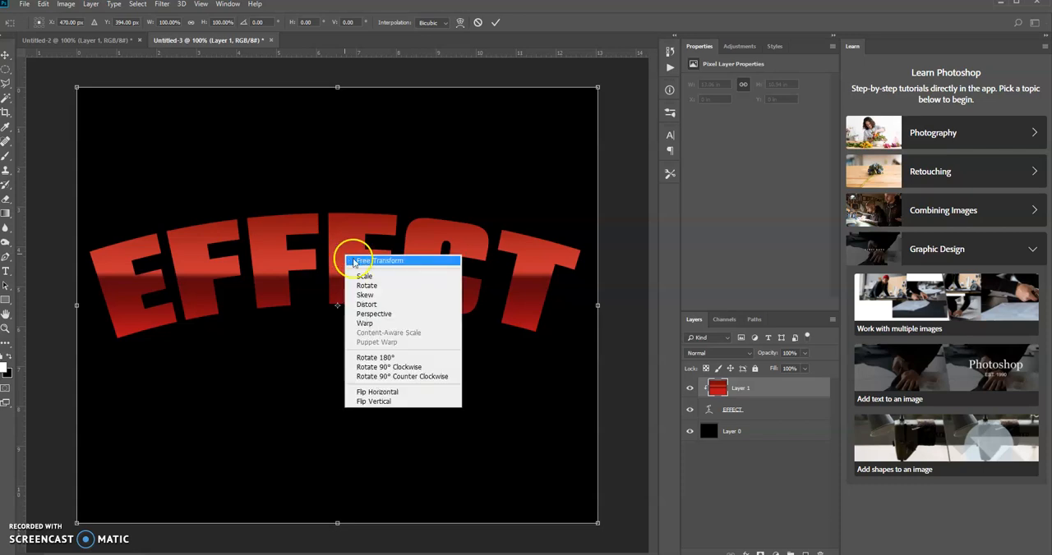
left_click(364, 323)
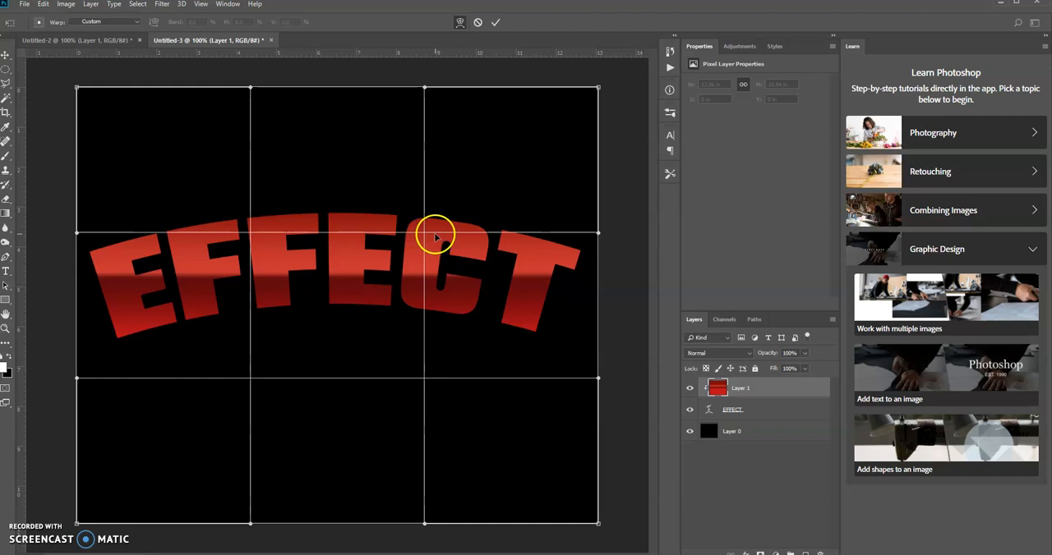
mouse_move(428, 233)
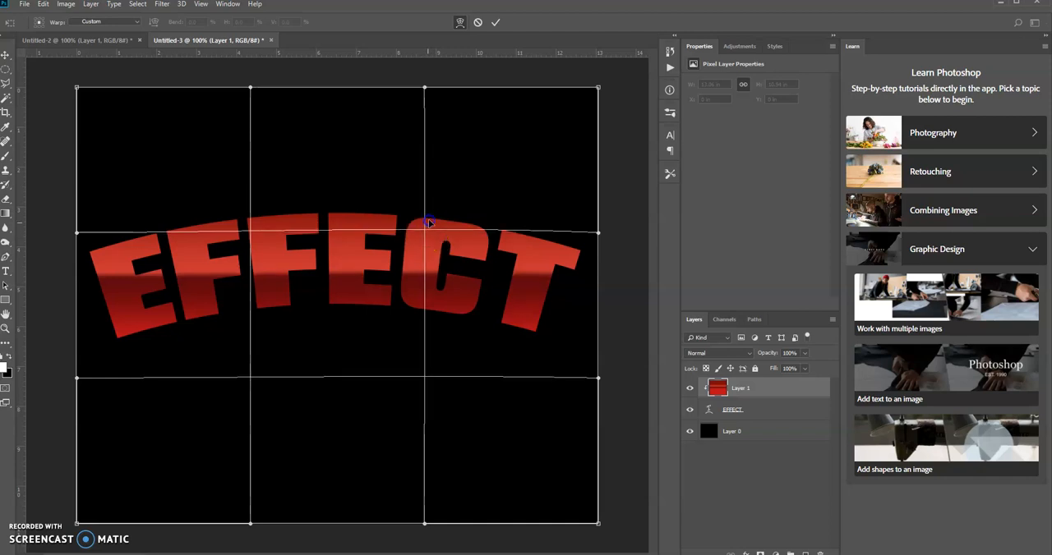
left_click_drag(425, 224, 425, 214)
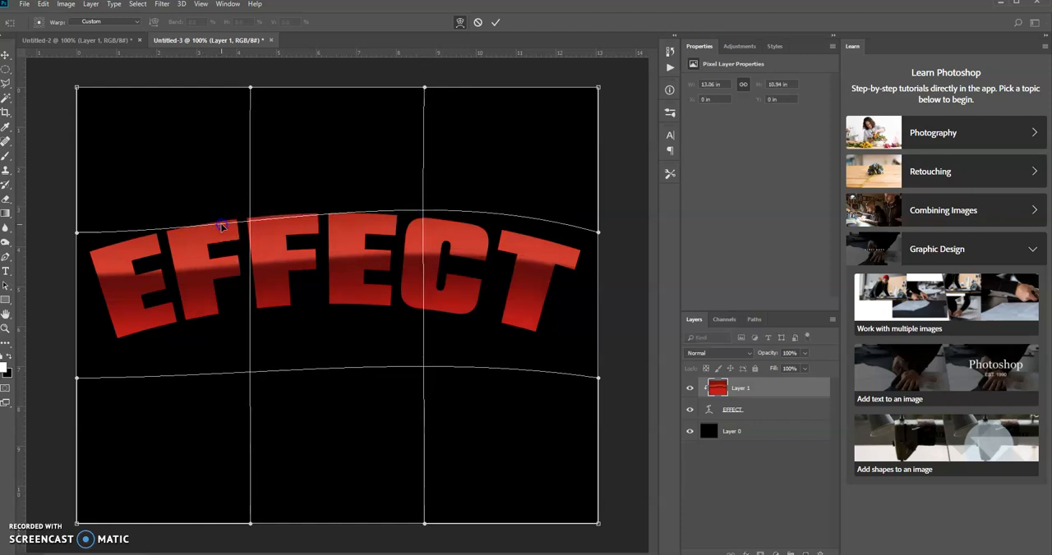
left_click_drag(222, 227, 218, 200)
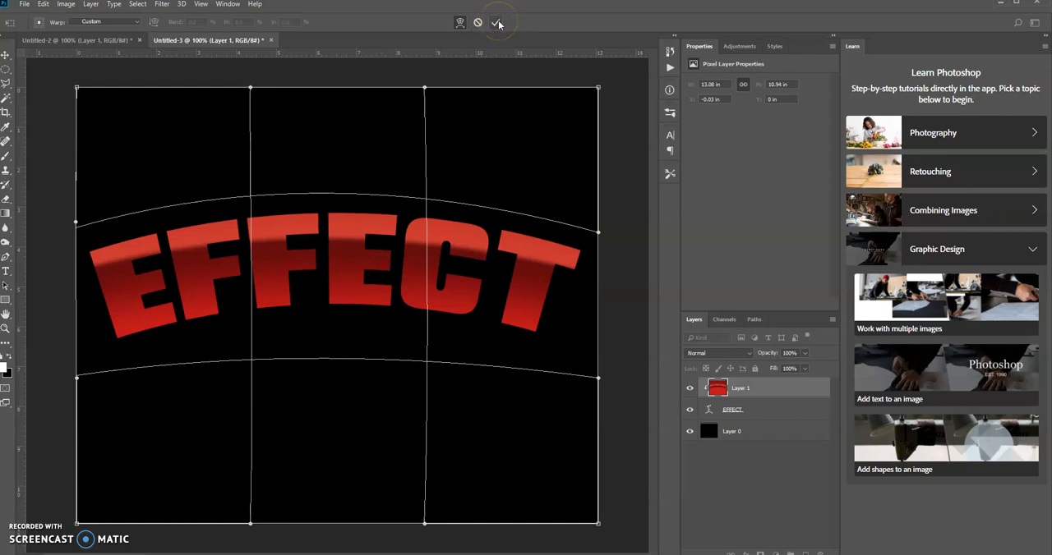
mouse_move(497, 22)
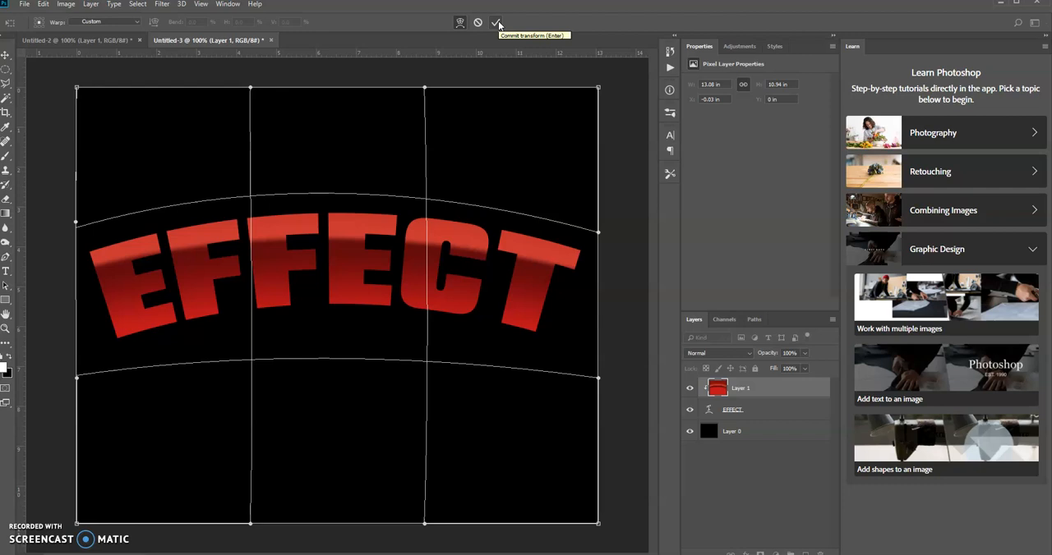
left_click(496, 22)
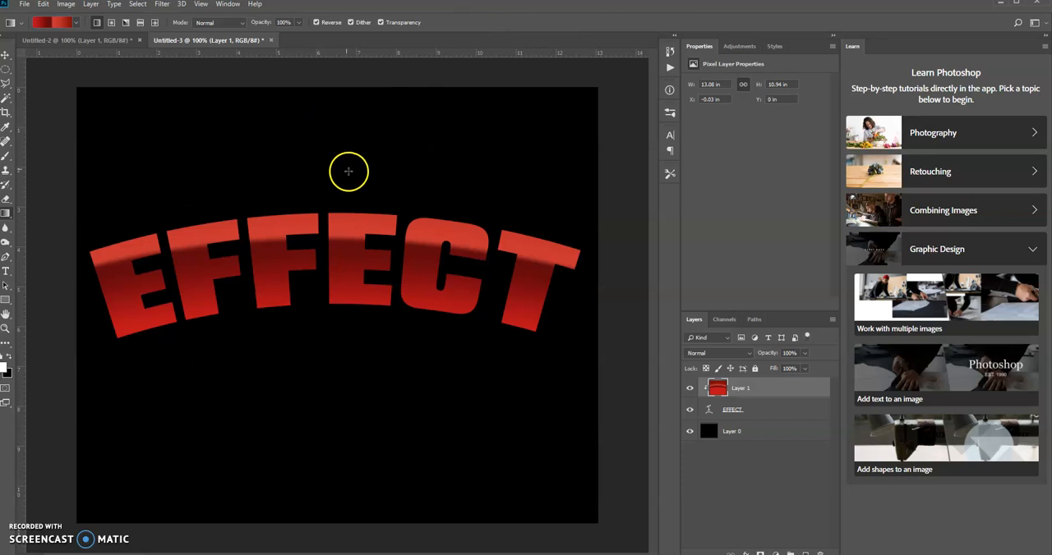
Select the Move tool to shift Layer 1's gradient slightly downward
left_click(5, 56)
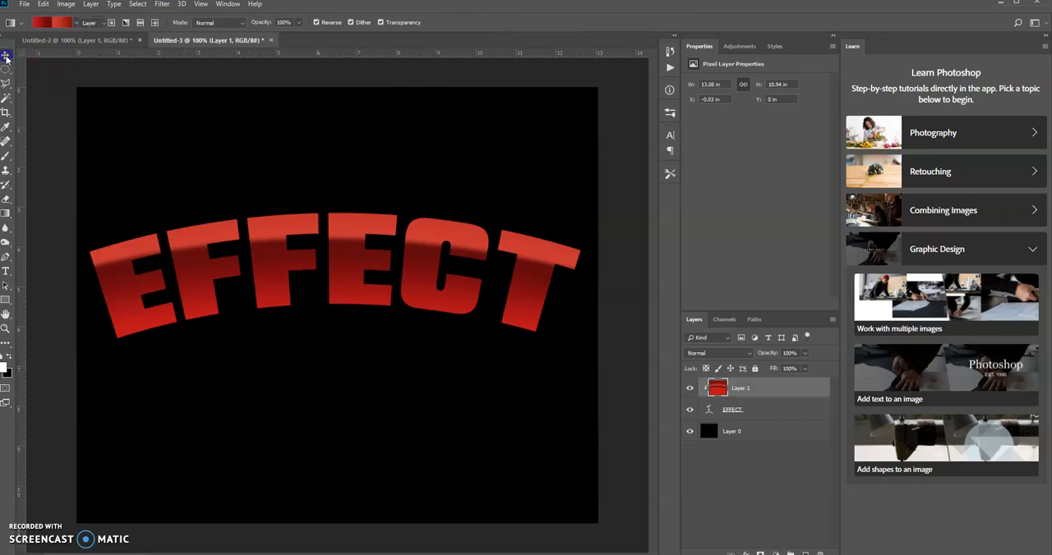
left_click(6, 55)
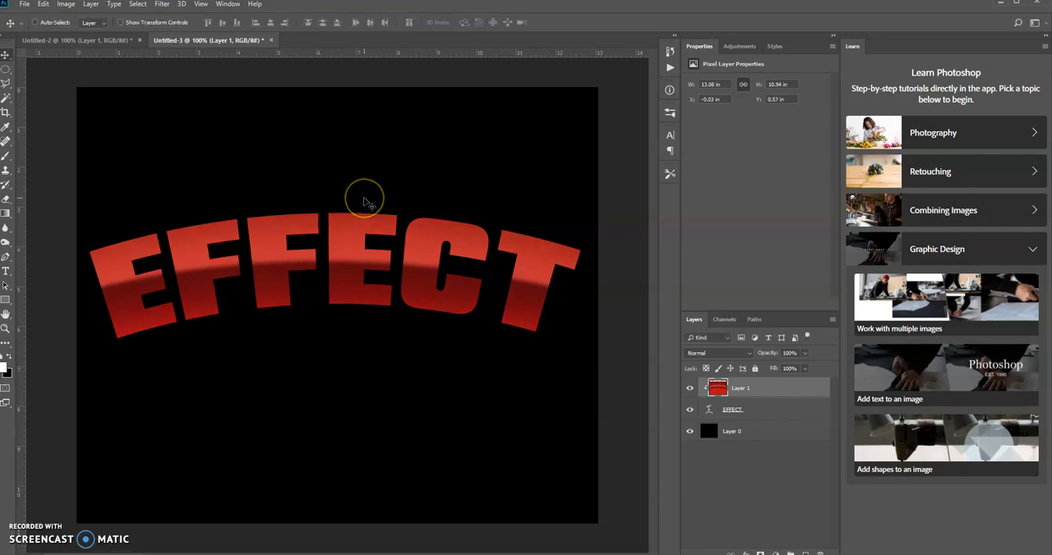
mouse_move(293, 209)
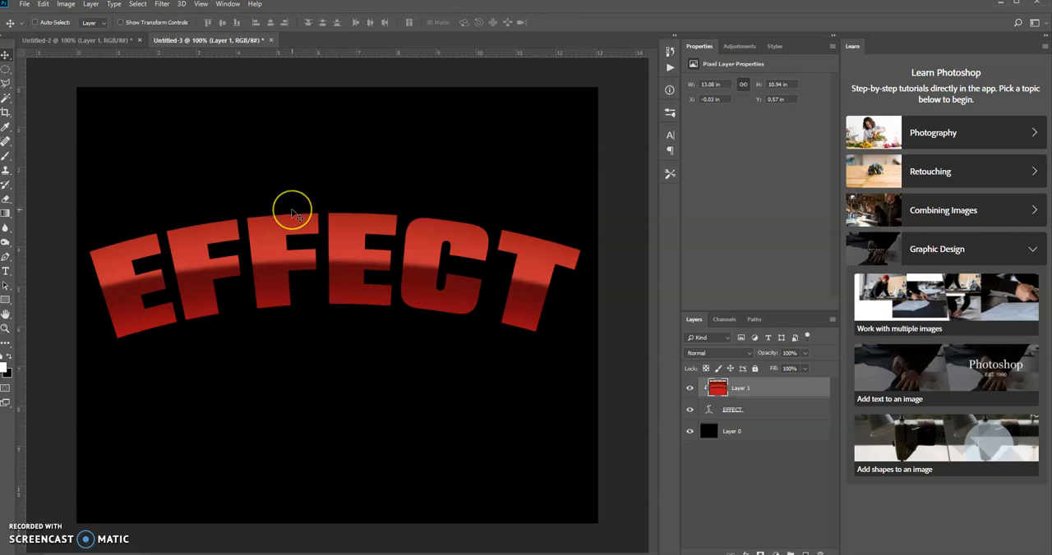
mouse_move(292, 211)
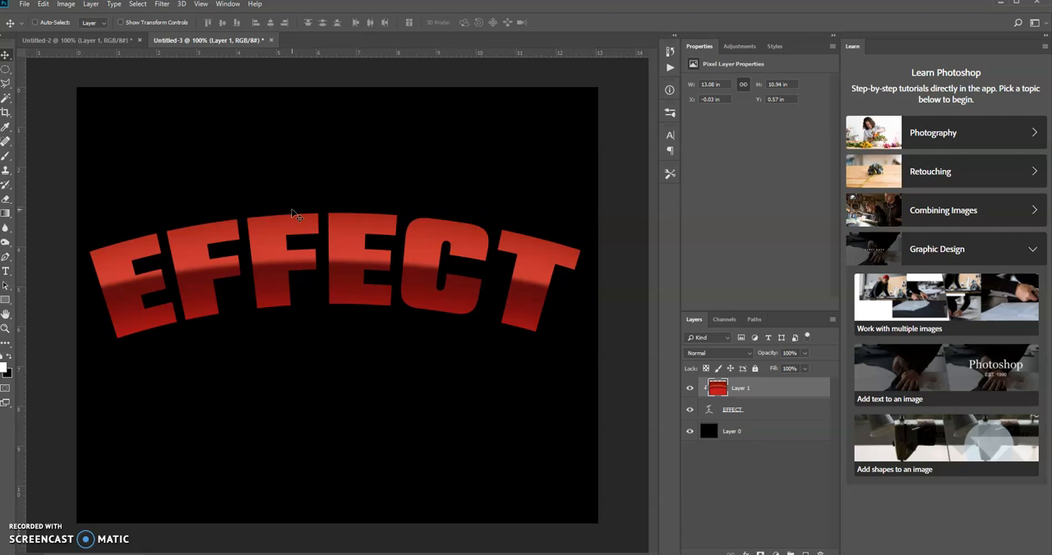
mouse_move(118, 491)
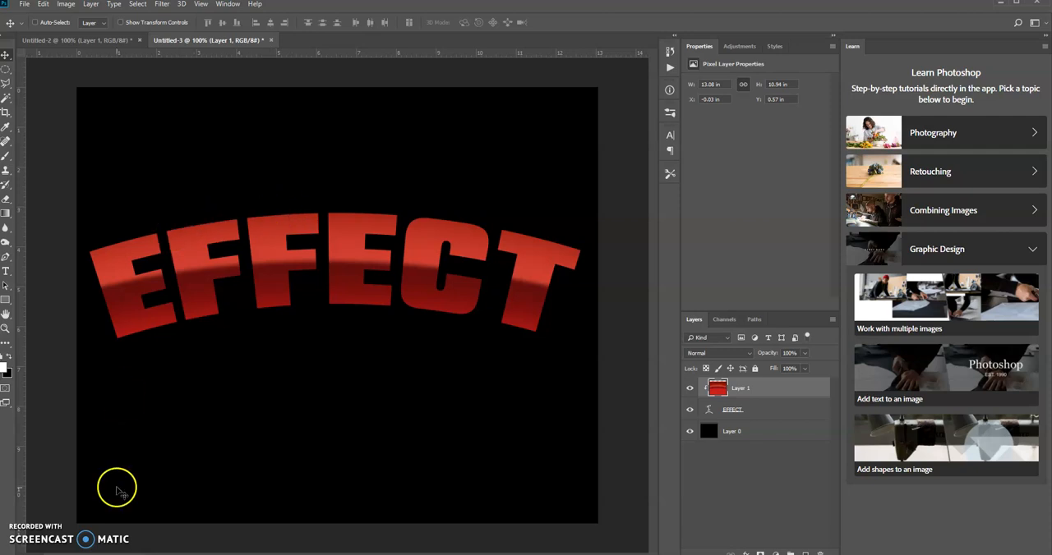